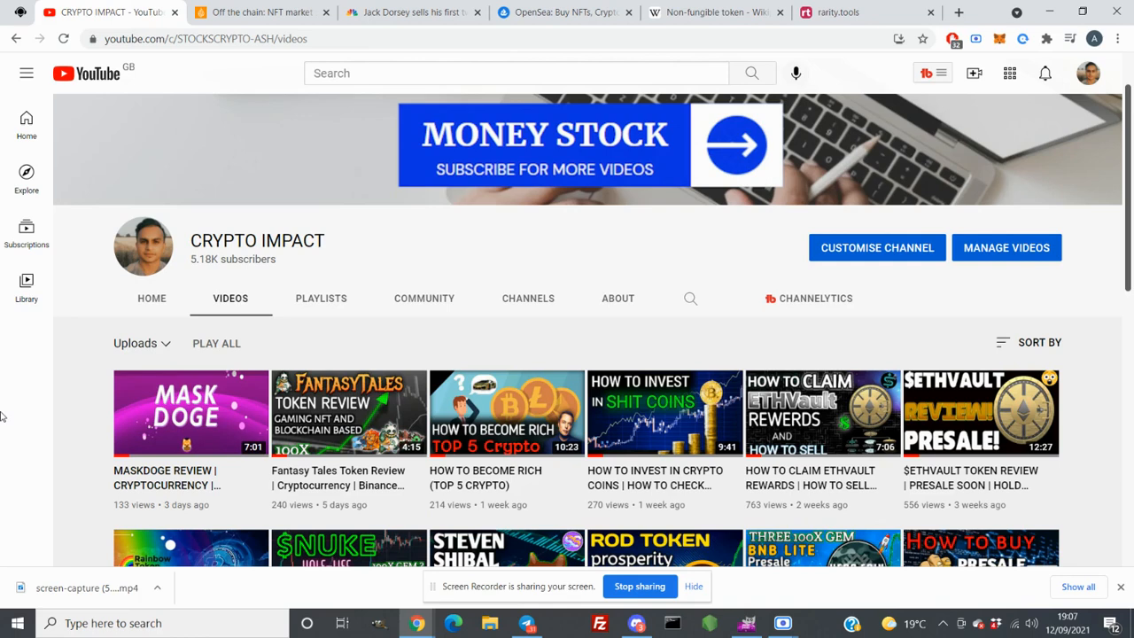
{"action": "mouse_move", "coordinate": [46, 253]}
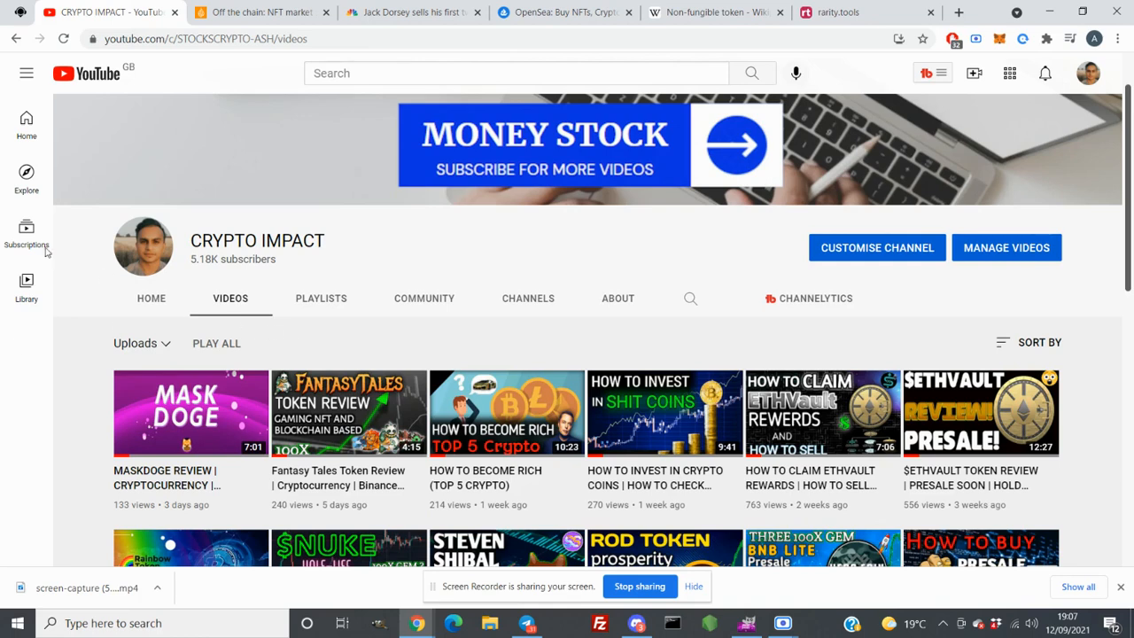
{"action": "mouse_move", "coordinate": [206, 148]}
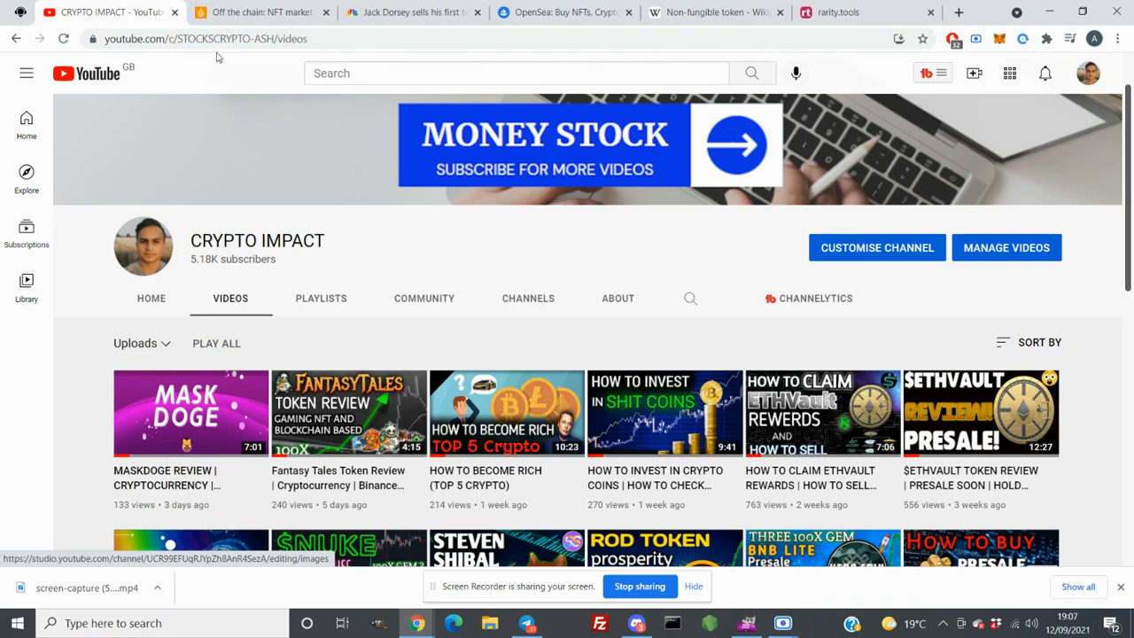
Read the Al Jazeera article on the $2.5bn NFT surge, past the CryptoPunk #7523 photo.
{"action": "left_click", "coordinate": [257, 11]}
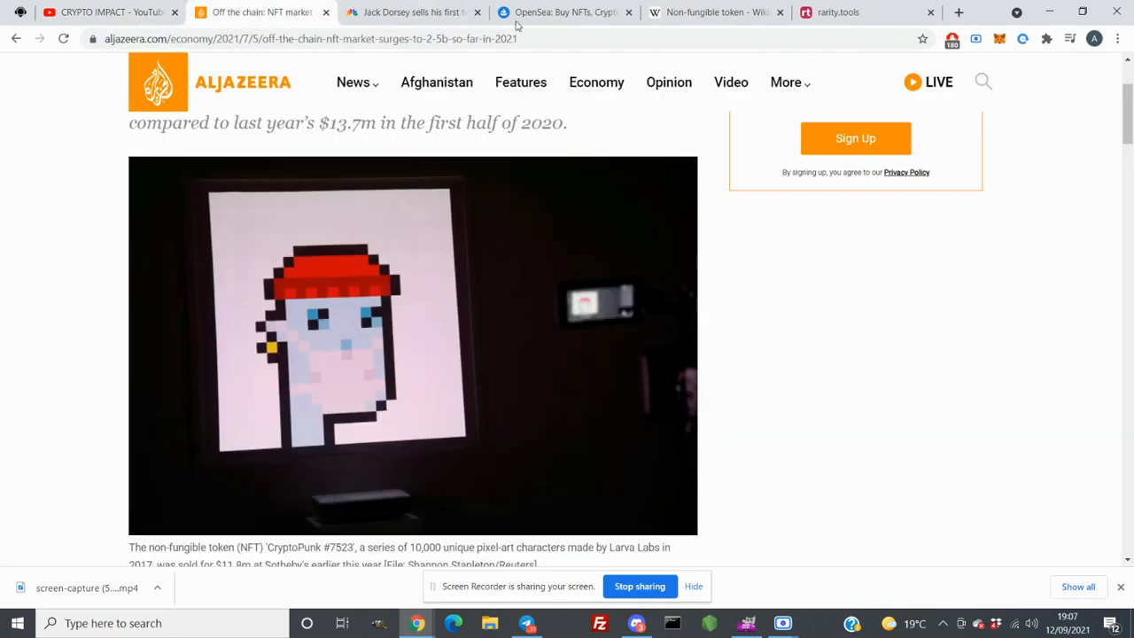
{"action": "scroll", "scroll_direction": "down", "scroll_amount": 3}
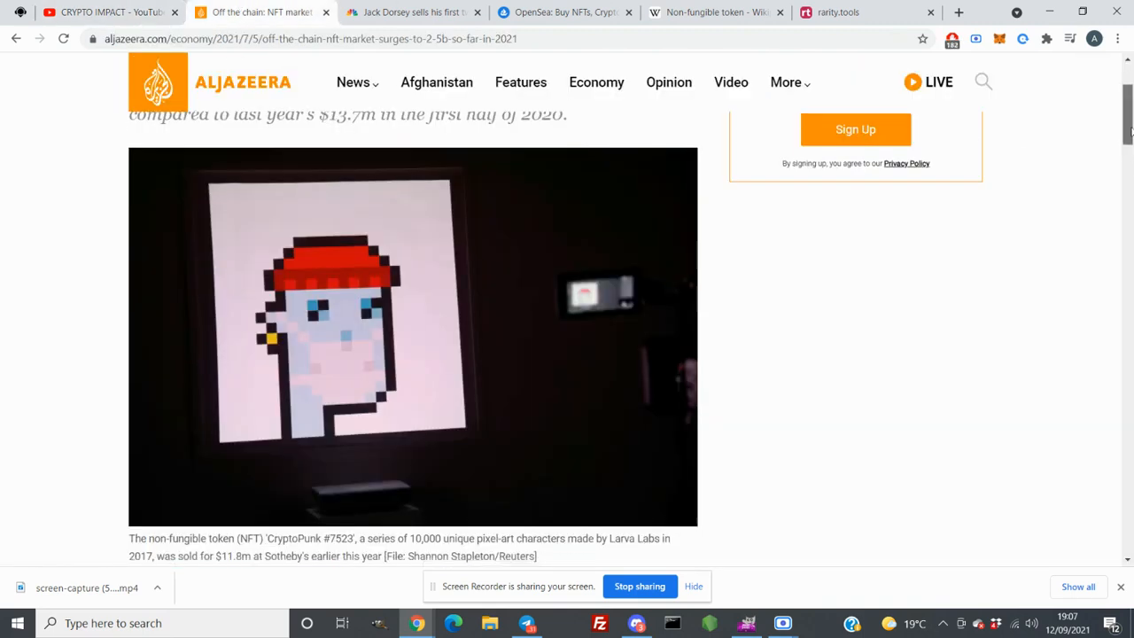
{"action": "scroll", "scroll_direction": "down", "scroll_amount": 3}
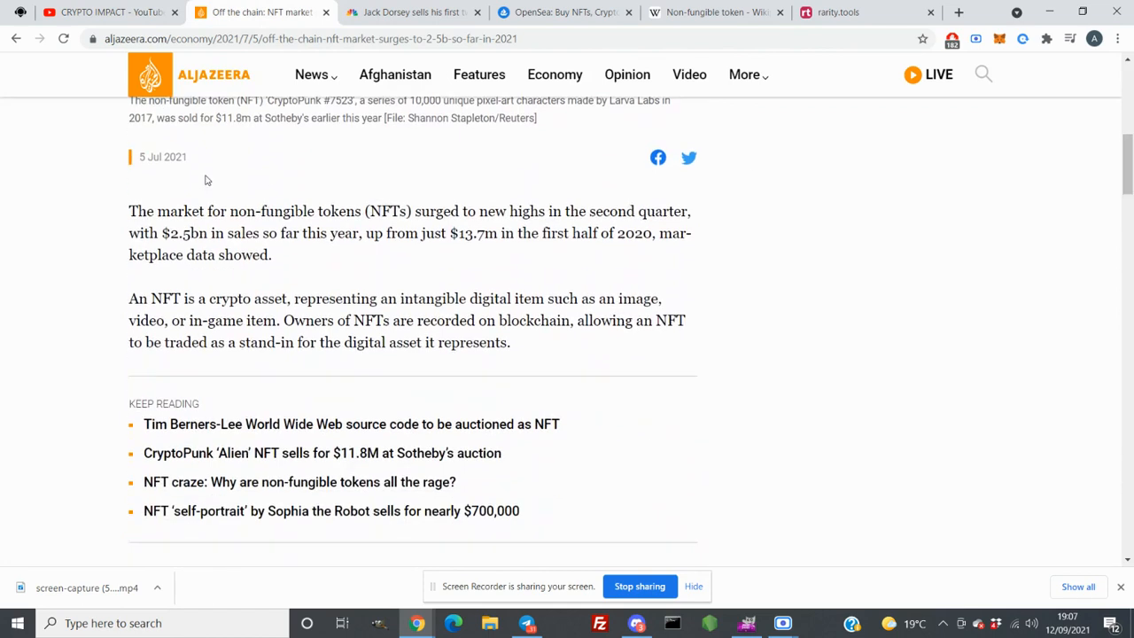
{"action": "mouse_move", "coordinate": [738, 275]}
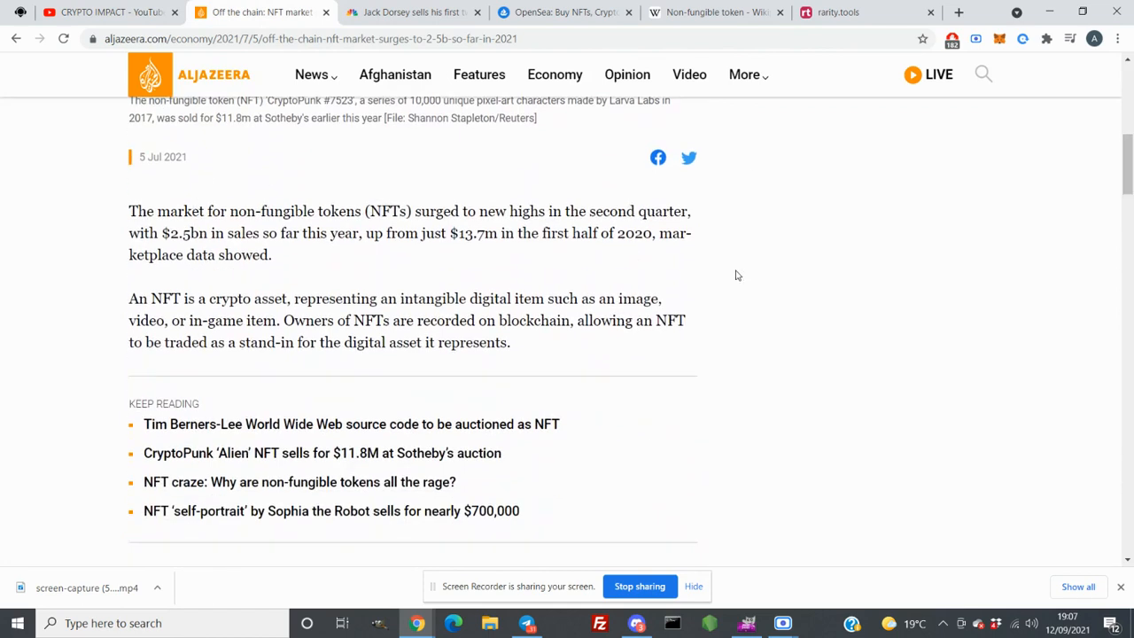
{"action": "scroll", "scroll_direction": "up", "scroll_amount": 3}
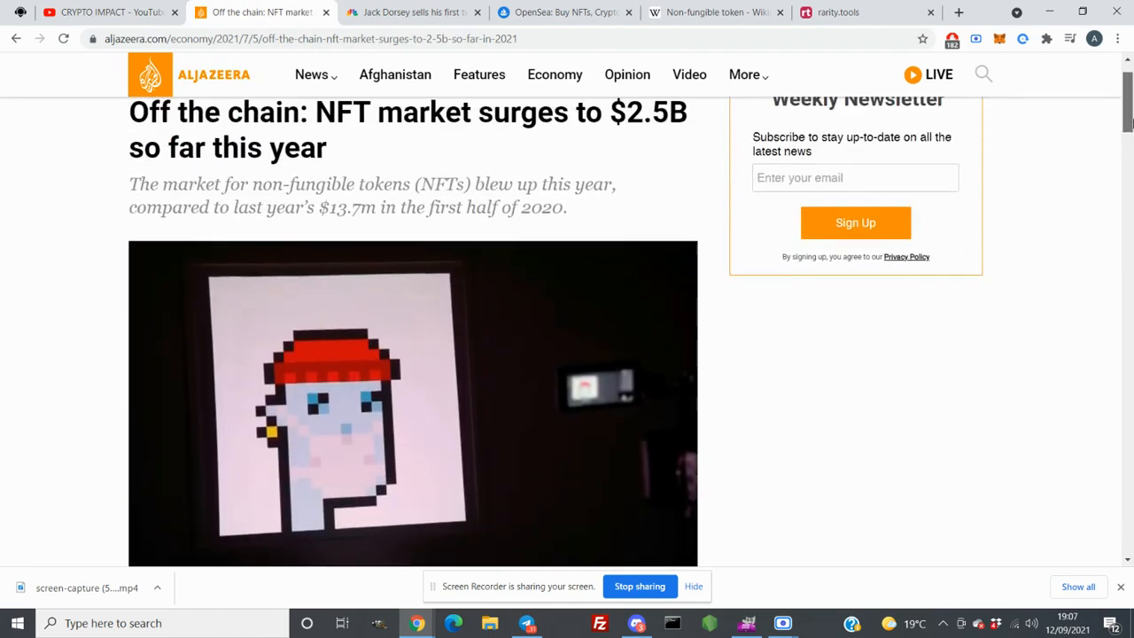
{"action": "scroll", "scroll_direction": "down", "scroll_amount": 3}
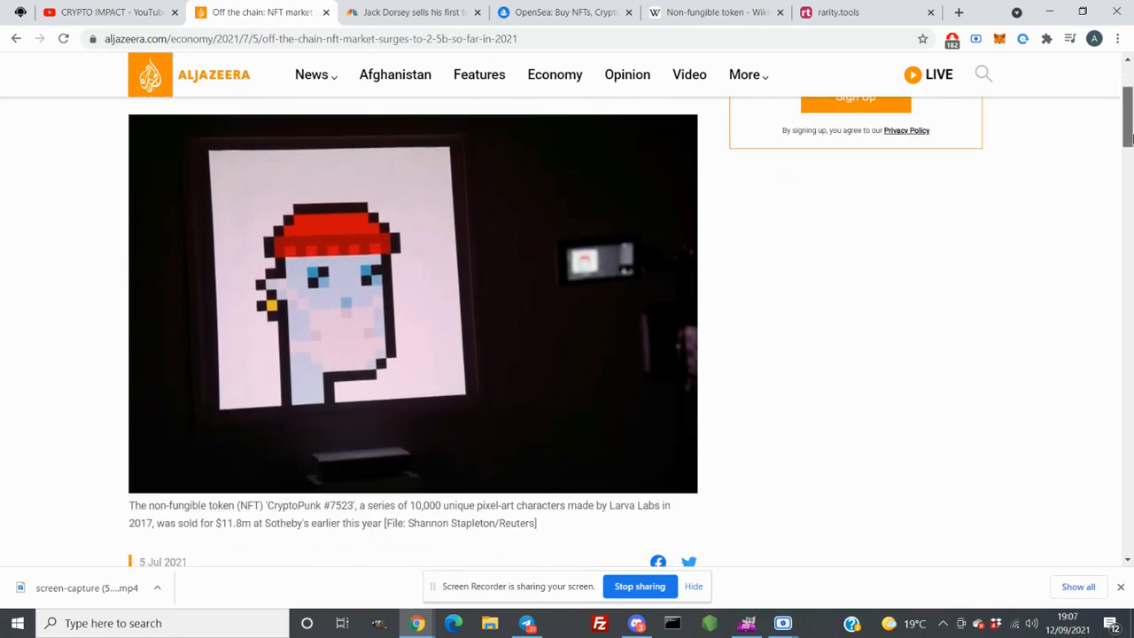
{"action": "scroll", "scroll_direction": "down", "scroll_amount": 3}
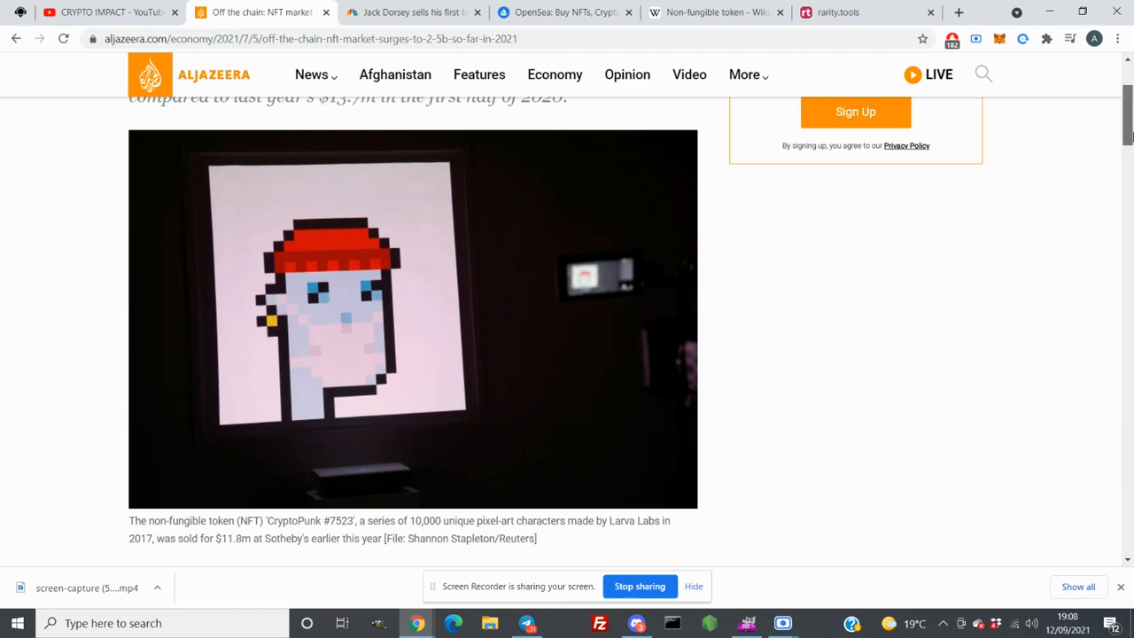
{"action": "scroll", "scroll_direction": "down", "scroll_amount": 3}
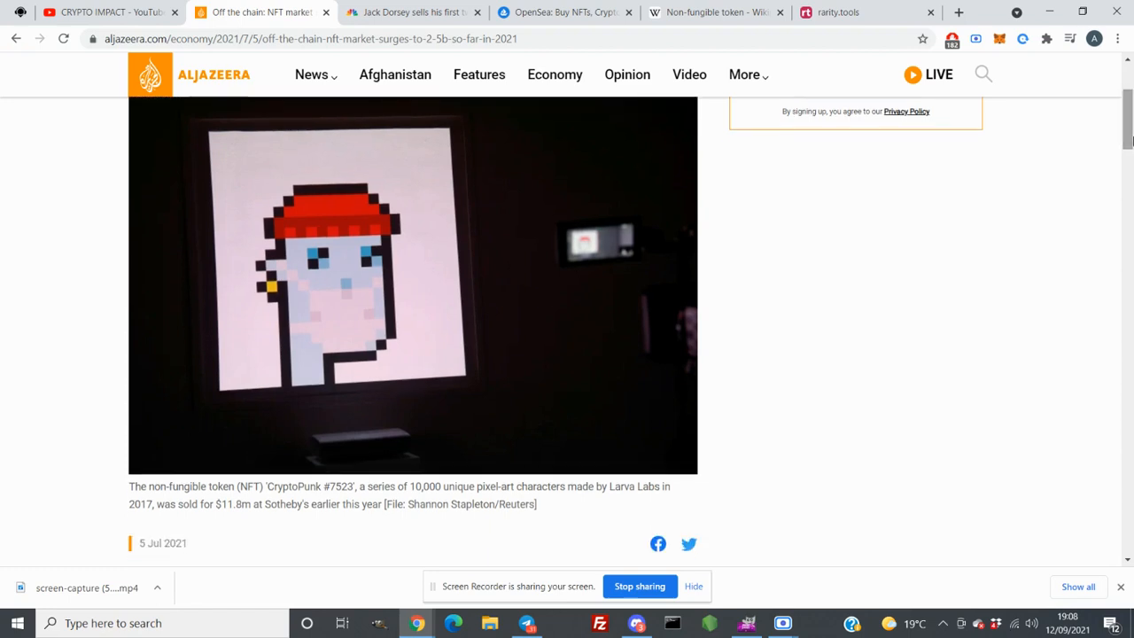
{"action": "scroll", "scroll_direction": "down", "scroll_amount": 3}
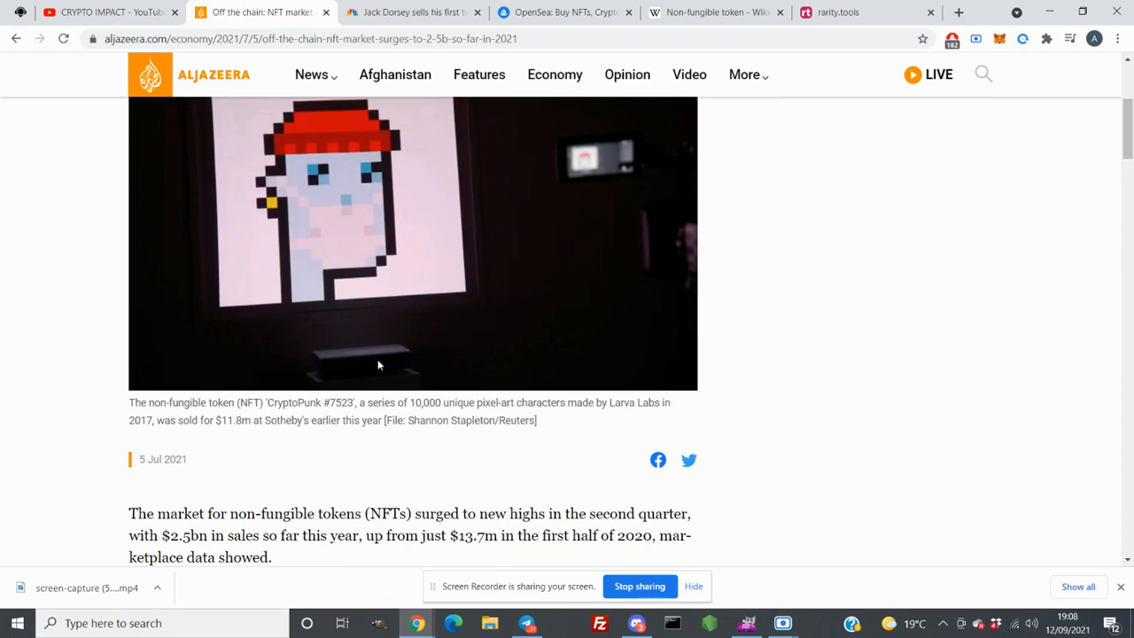
{"action": "mouse_move", "coordinate": [224, 443]}
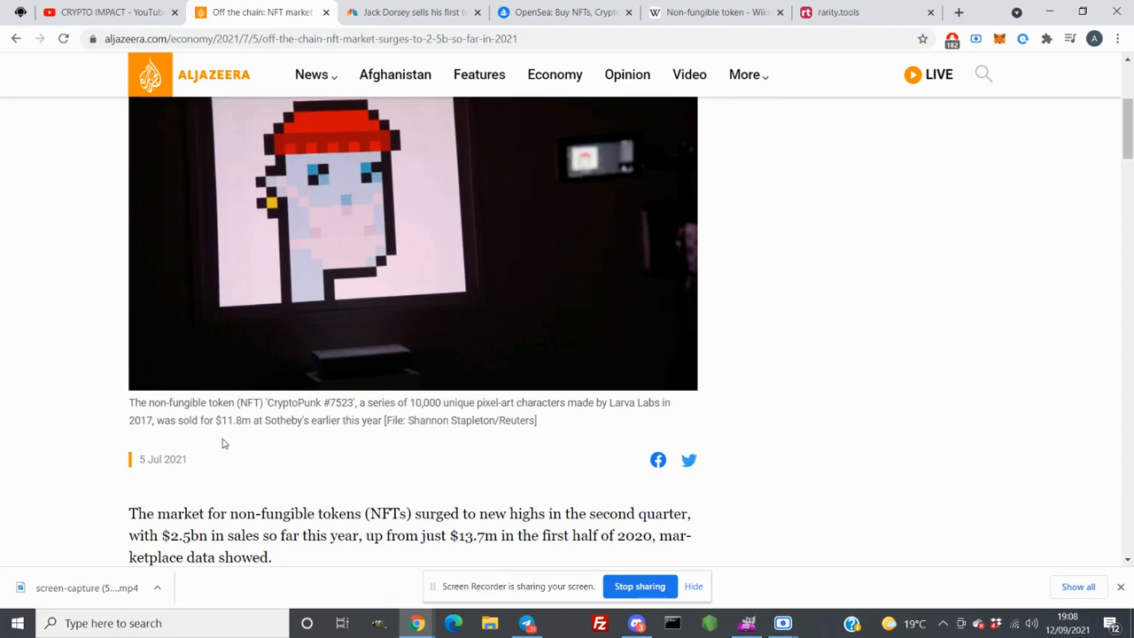
{"action": "mouse_move", "coordinate": [234, 443]}
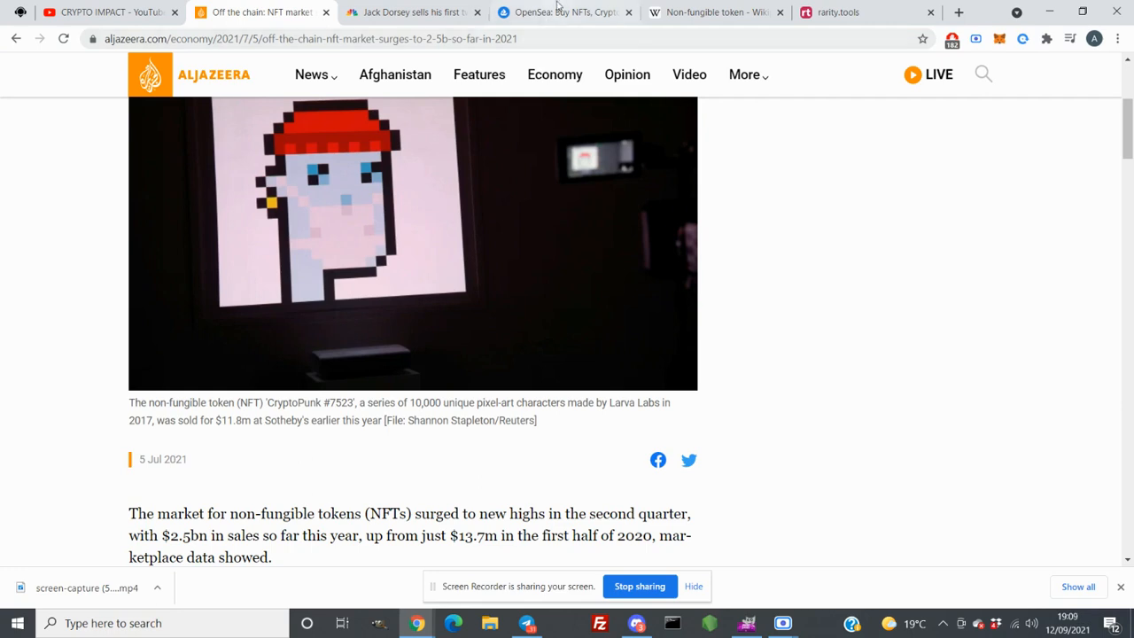
Open OpenSea's Explore marketplace listing all 19,816,203 NFT items.
{"action": "left_click", "coordinate": [565, 12]}
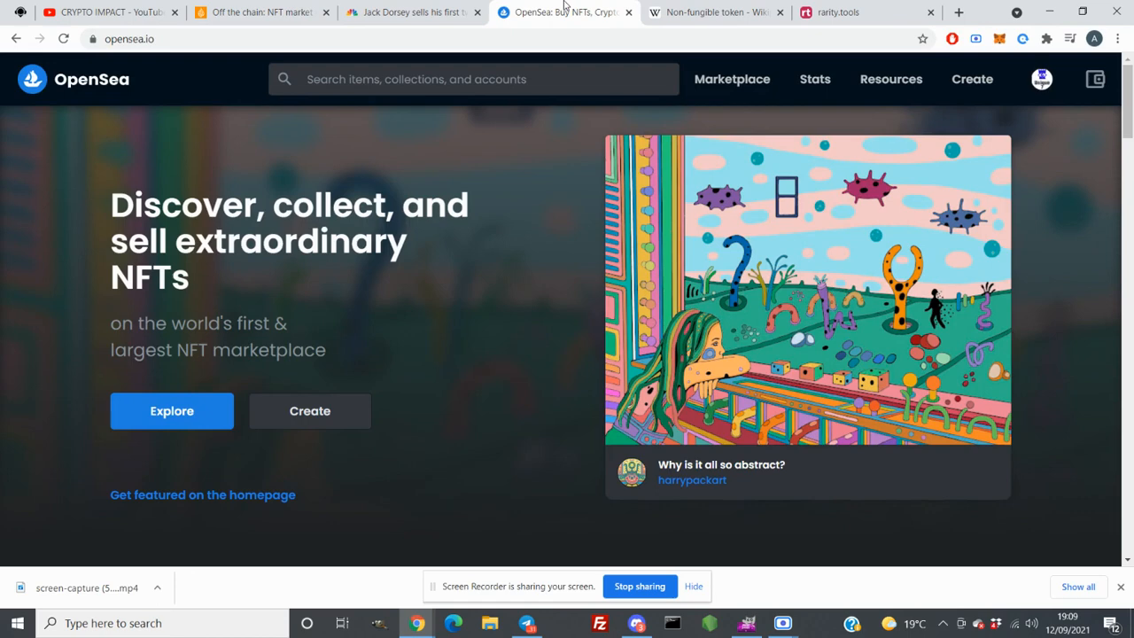
{"action": "mouse_move", "coordinate": [155, 383]}
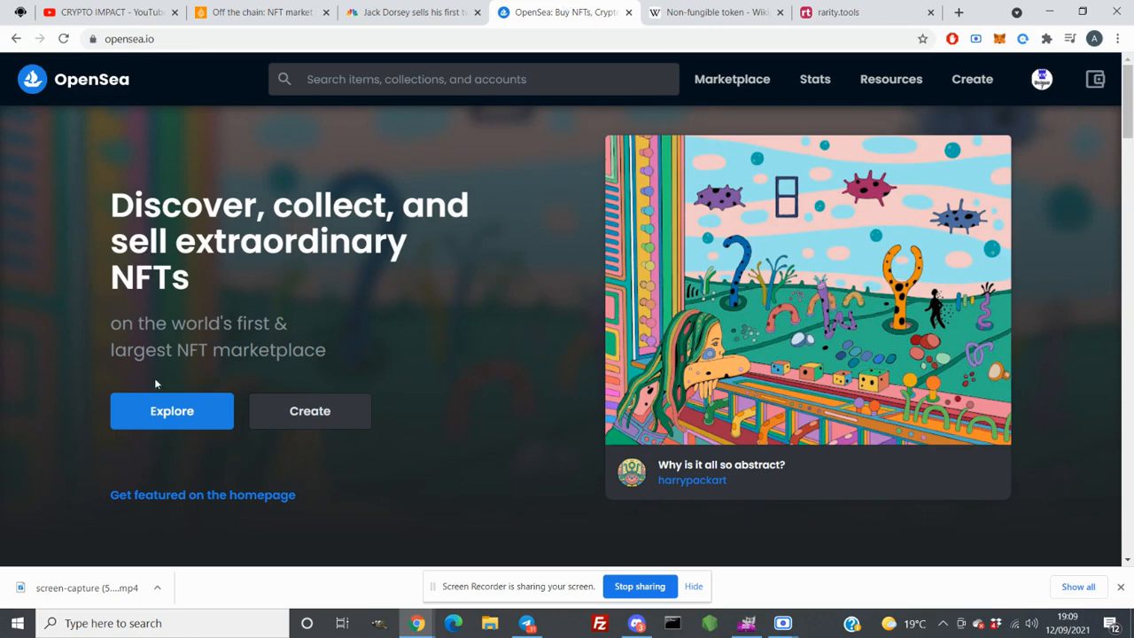
{"action": "left_click", "coordinate": [171, 410]}
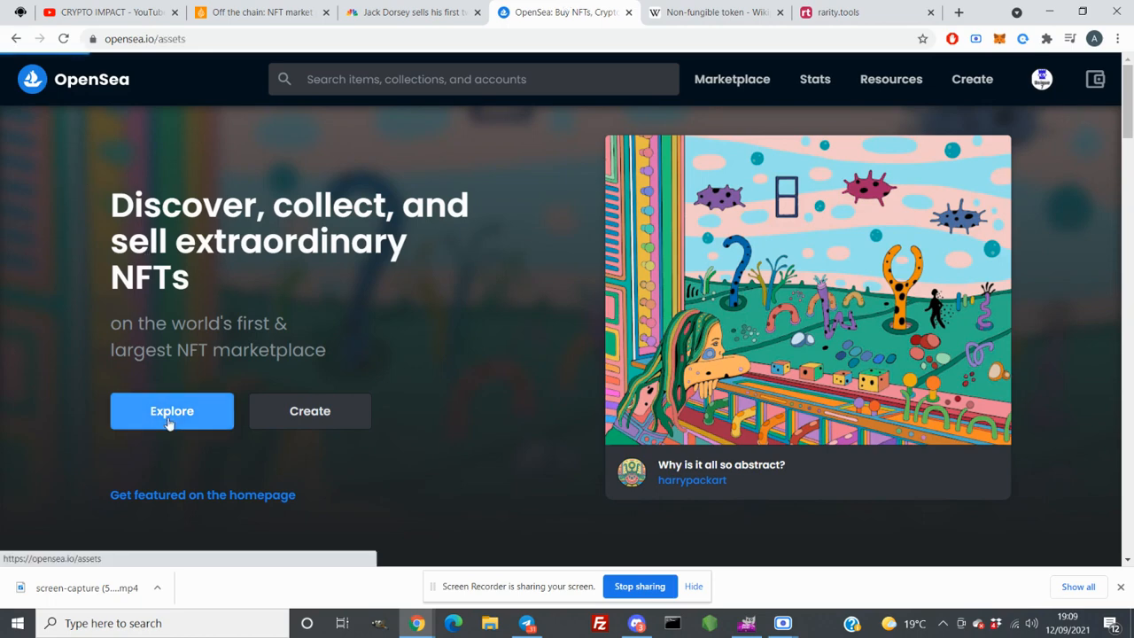
{"action": "left_click", "coordinate": [171, 410]}
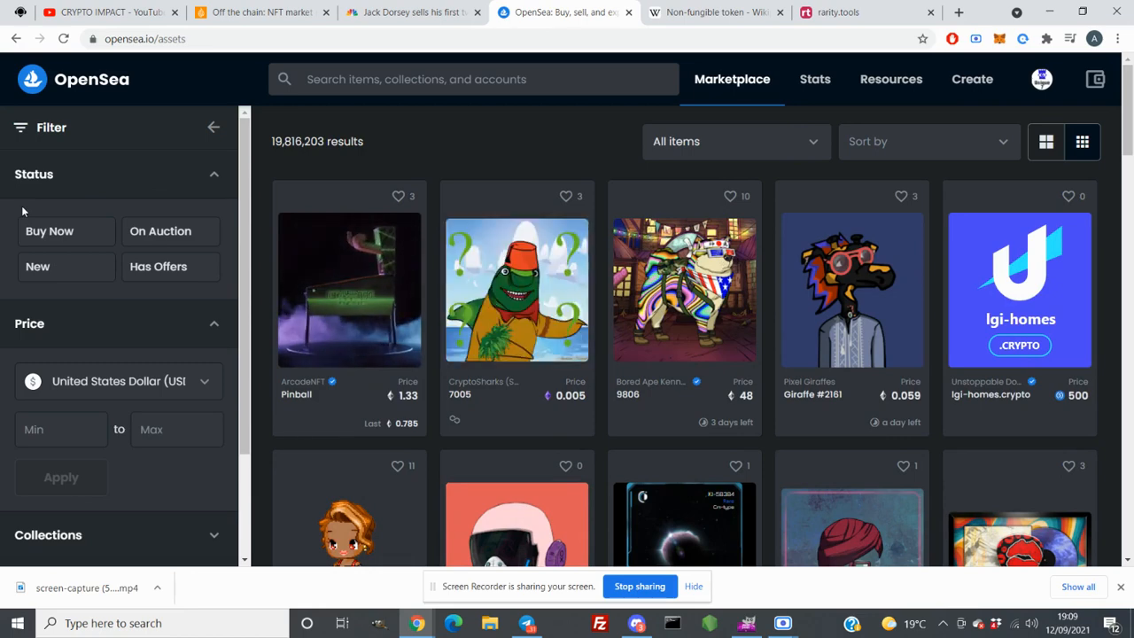
Filter the marketplace to Buy Now listings and browse the 1,556,880 results.
{"action": "left_click", "coordinate": [50, 230]}
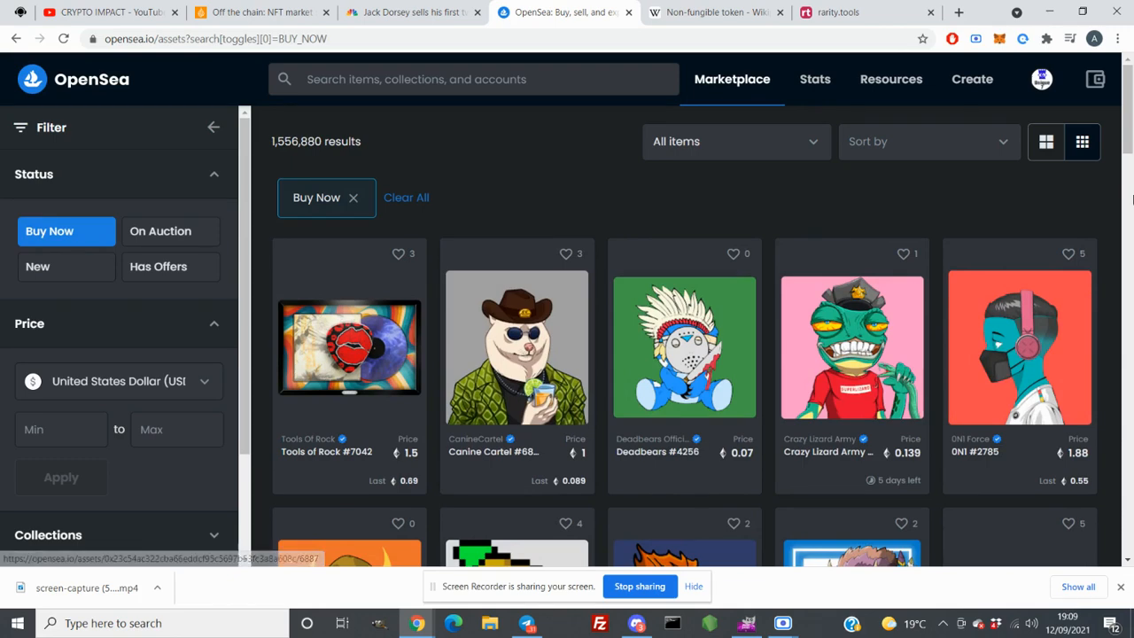
{"action": "scroll", "scroll_direction": "down", "scroll_amount": 3}
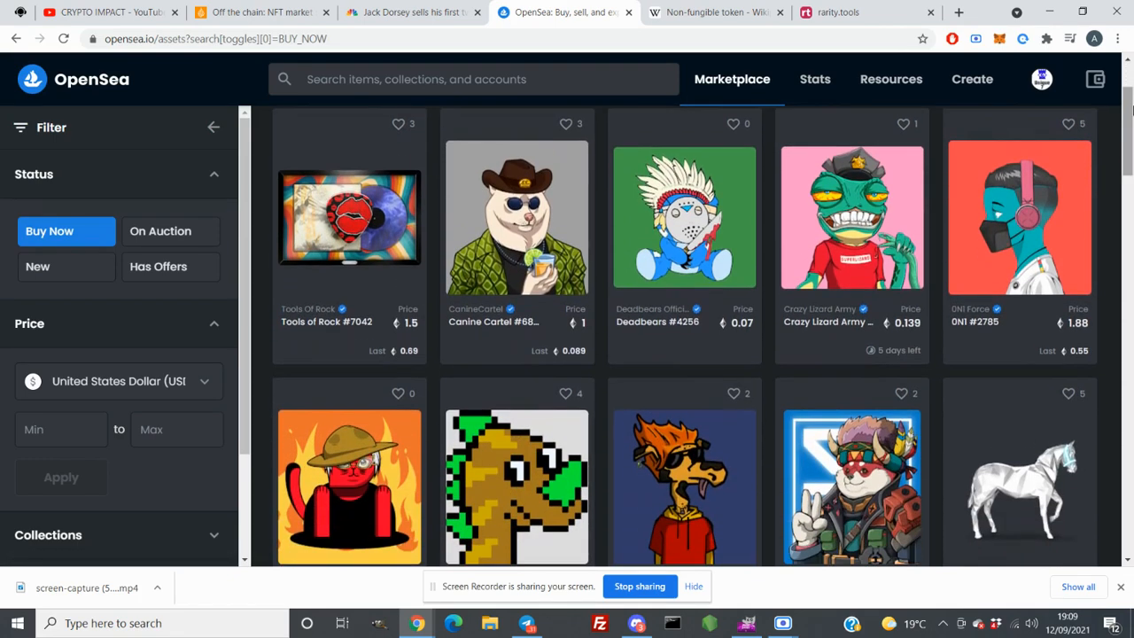
{"action": "scroll", "scroll_direction": "down", "scroll_amount": 3}
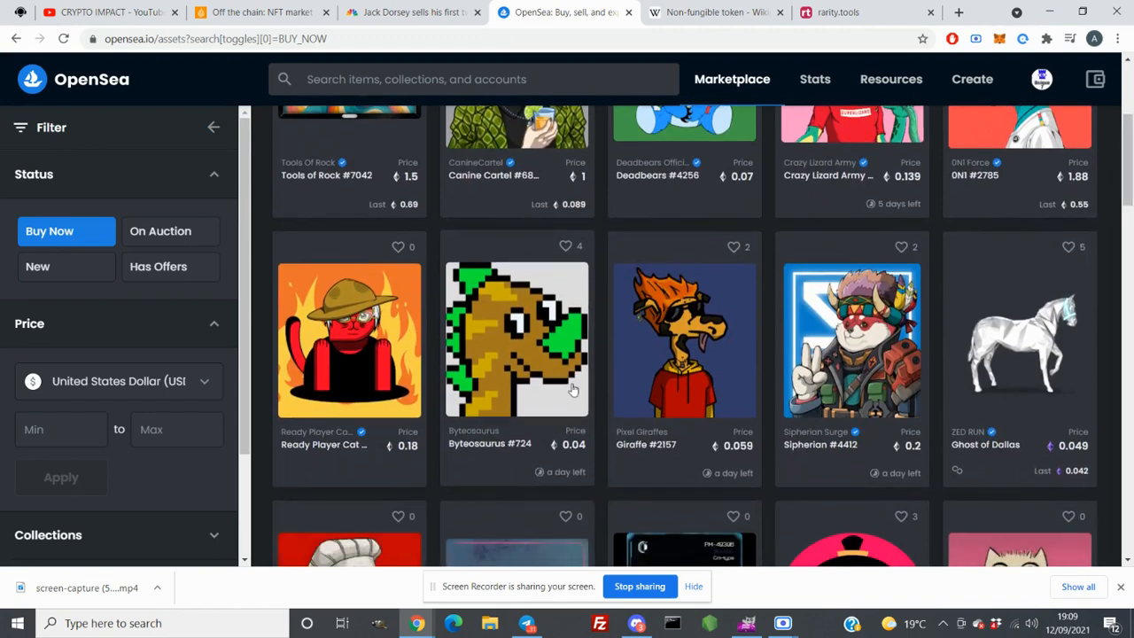
{"action": "mouse_move", "coordinate": [342, 166]}
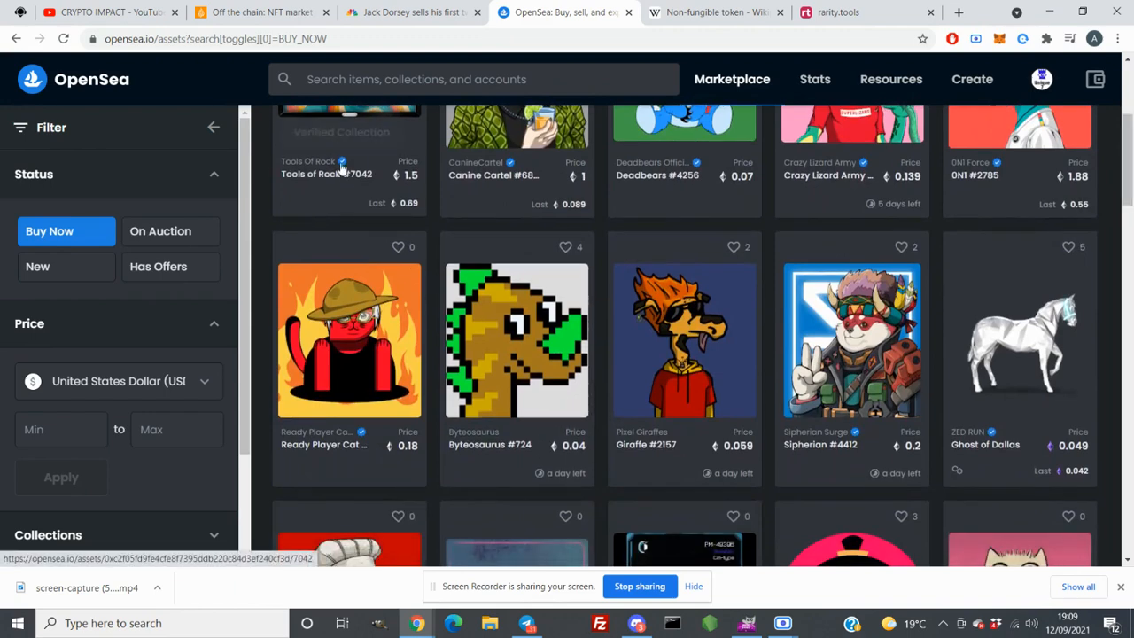
{"action": "mouse_move", "coordinate": [341, 162]}
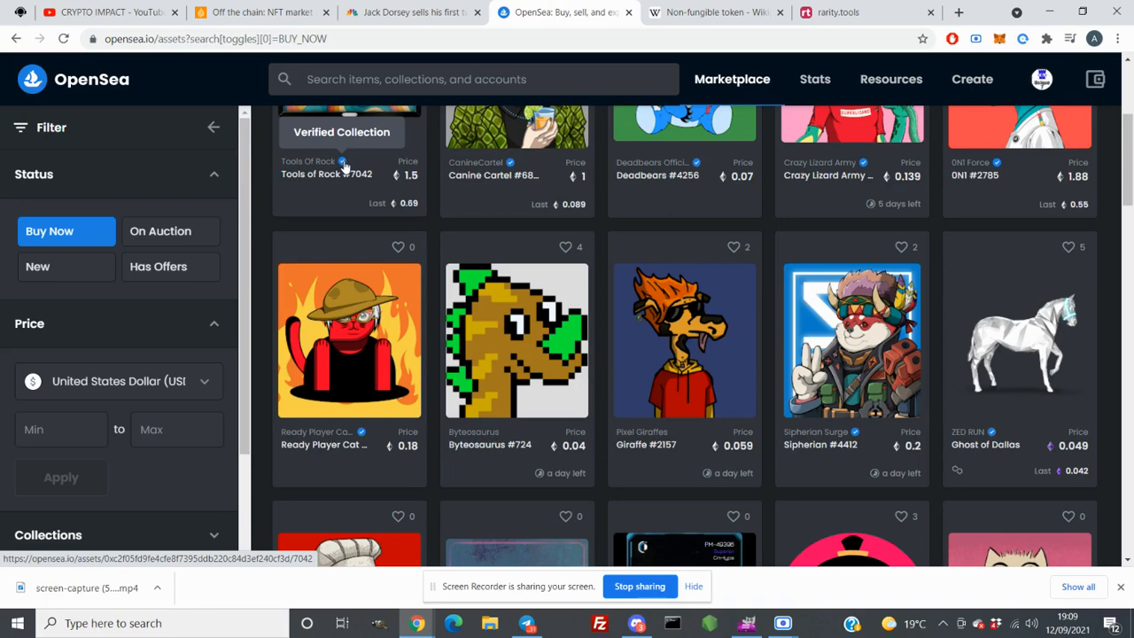
{"action": "mouse_move", "coordinate": [490, 368]}
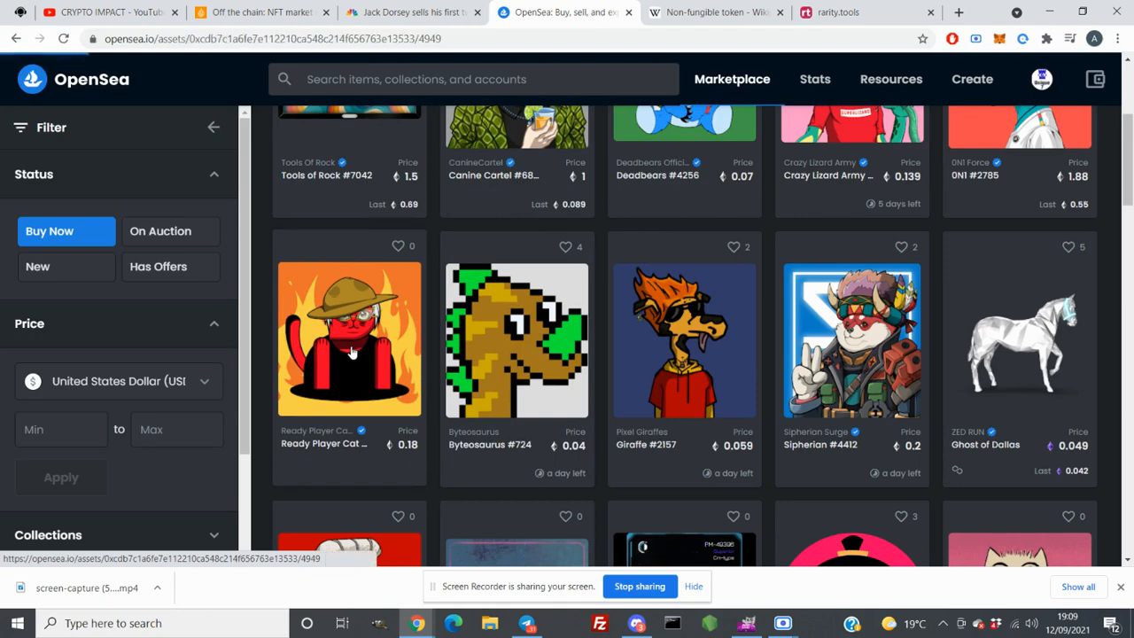
{"action": "left_click", "coordinate": [349, 339]}
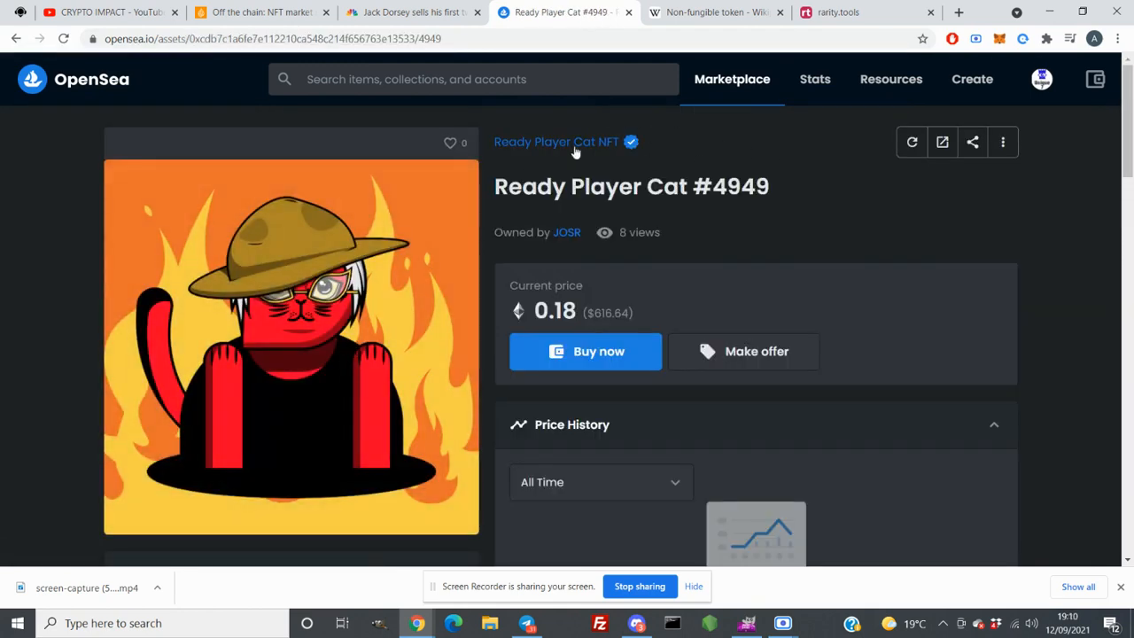
{"action": "left_click", "coordinate": [556, 142]}
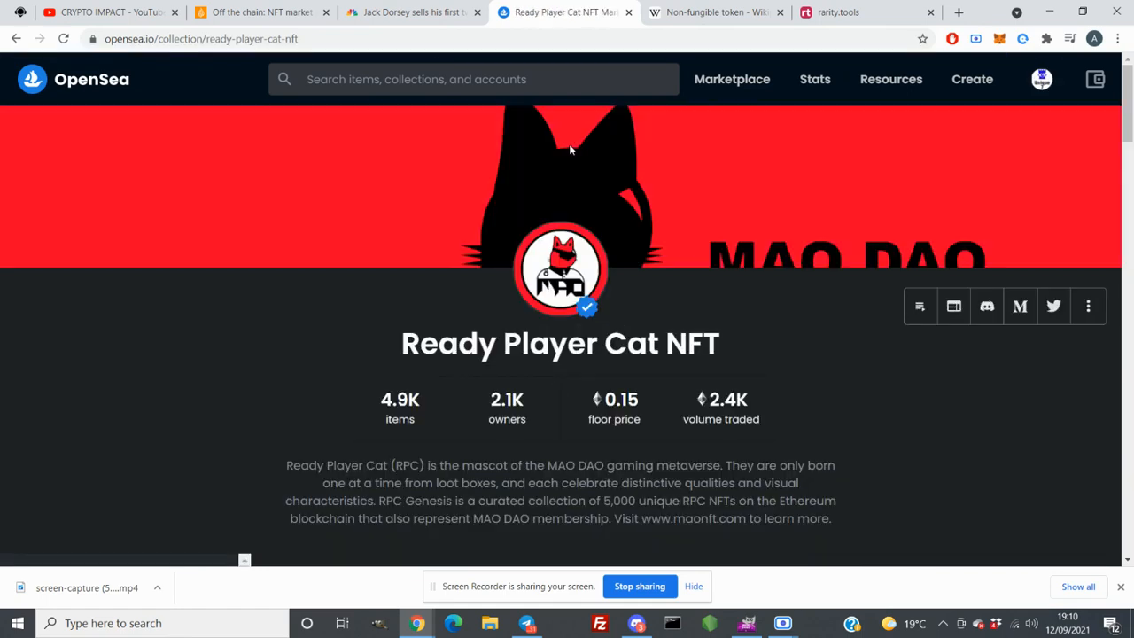
{"action": "scroll", "scroll_direction": "down", "scroll_amount": 3}
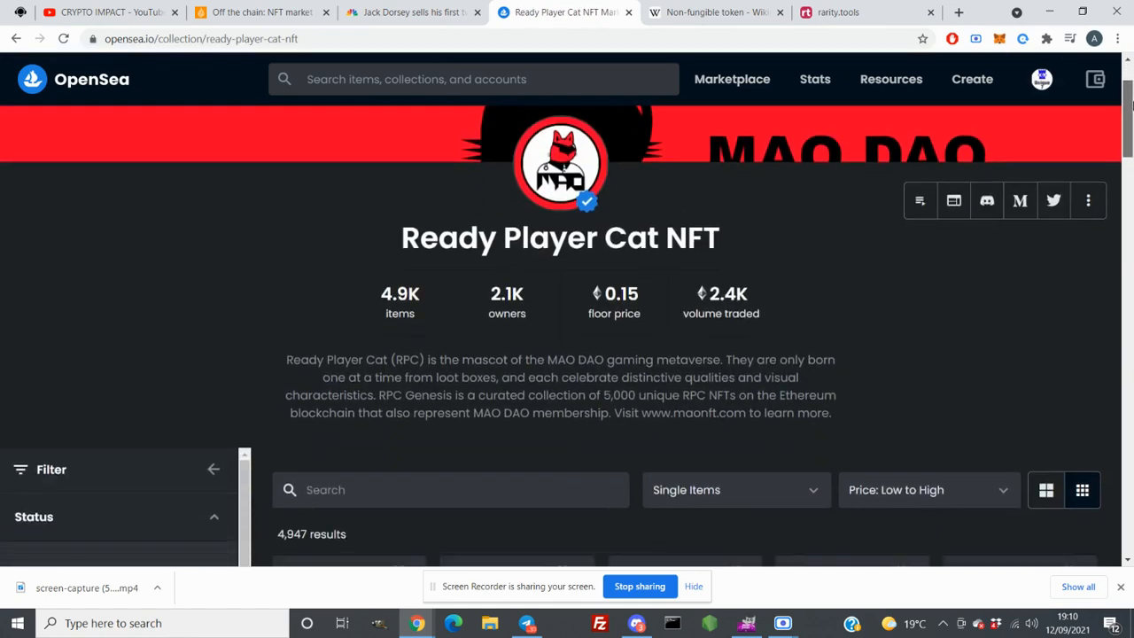
{"action": "scroll", "scroll_direction": "down", "scroll_amount": 3}
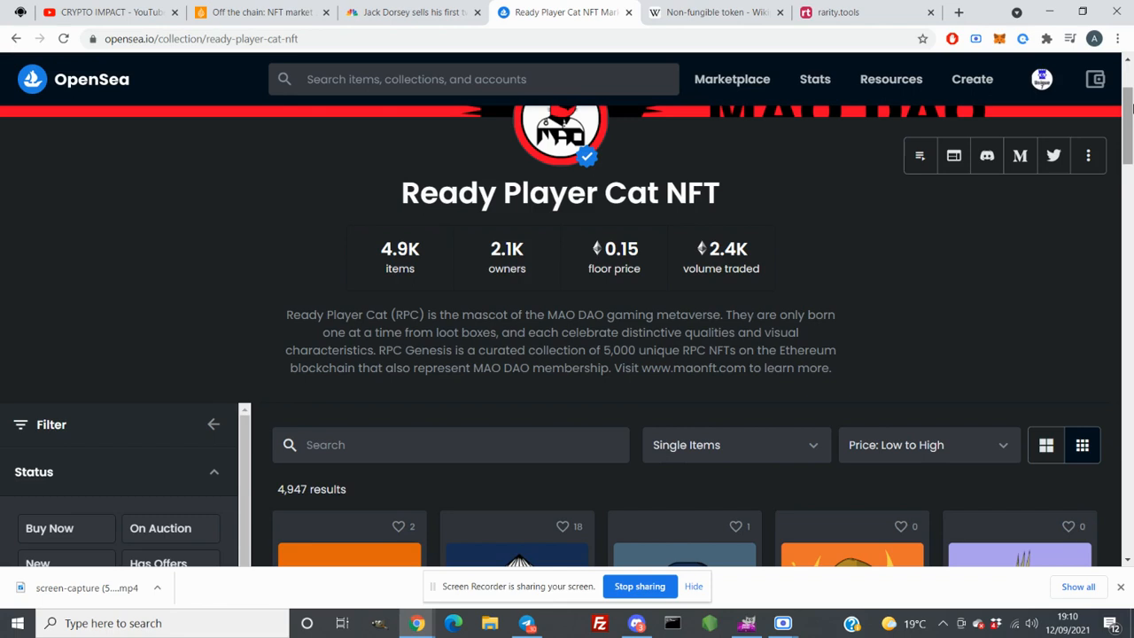
{"action": "mouse_move", "coordinate": [1112, 111]}
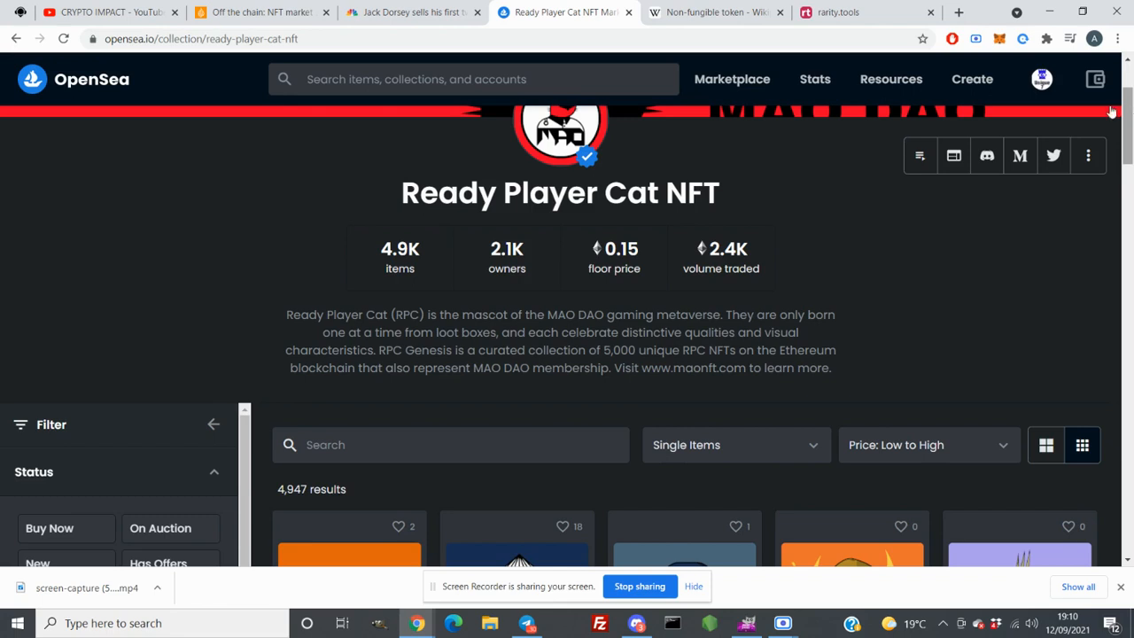
{"action": "mouse_move", "coordinate": [592, 285]}
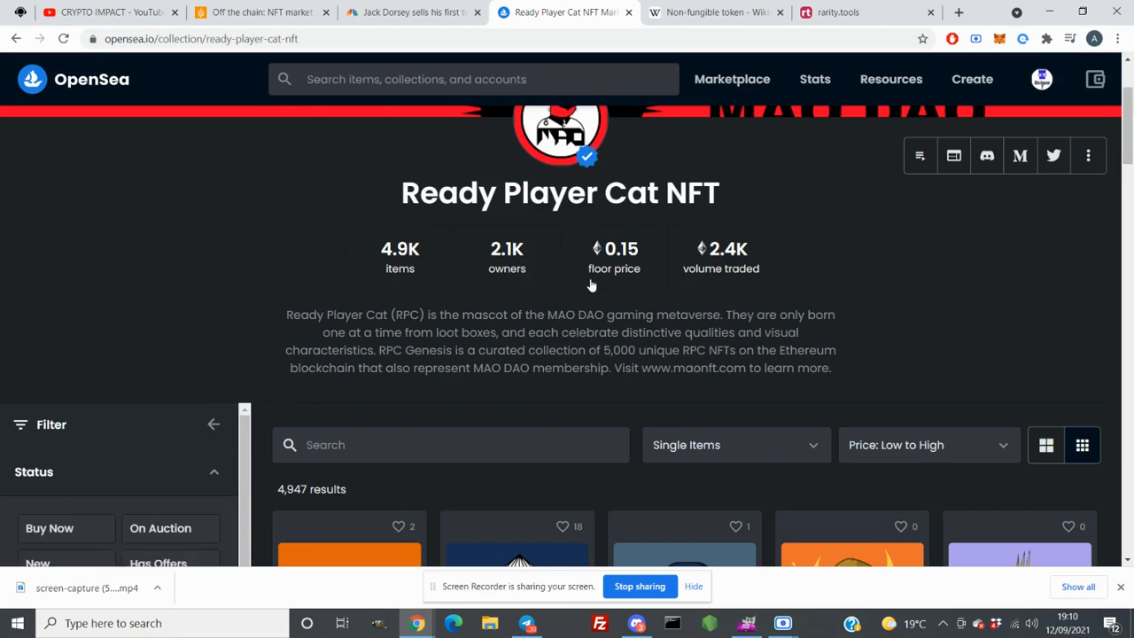
{"action": "mouse_move", "coordinate": [607, 266]}
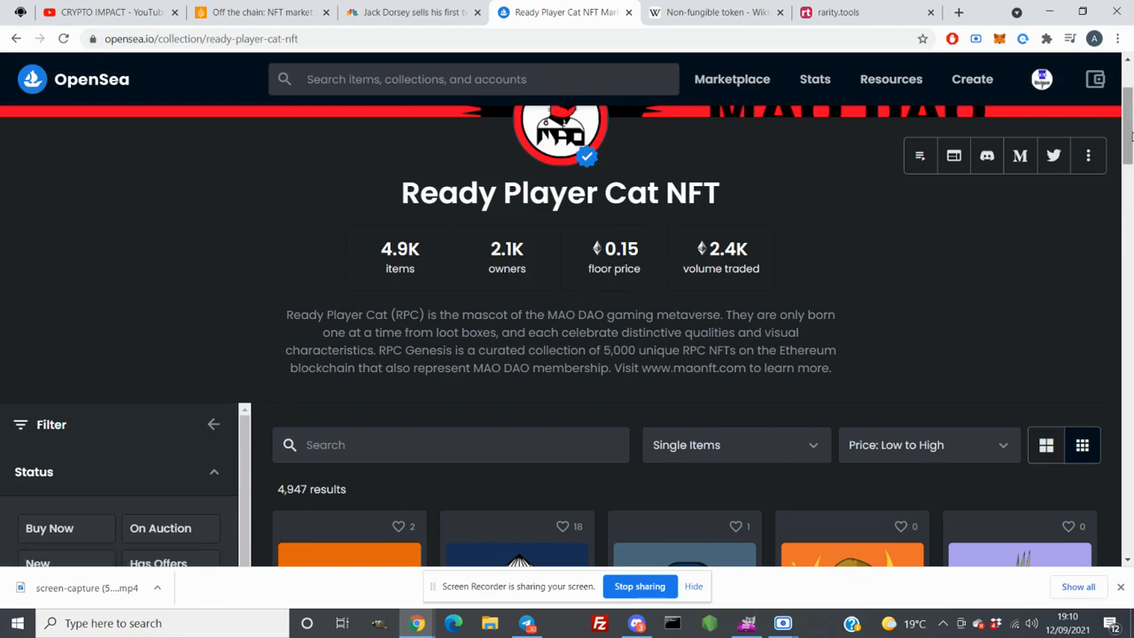
Apply the Buy Now status filter to the Ready Player Cat collection.
{"action": "left_click", "coordinate": [50, 528]}
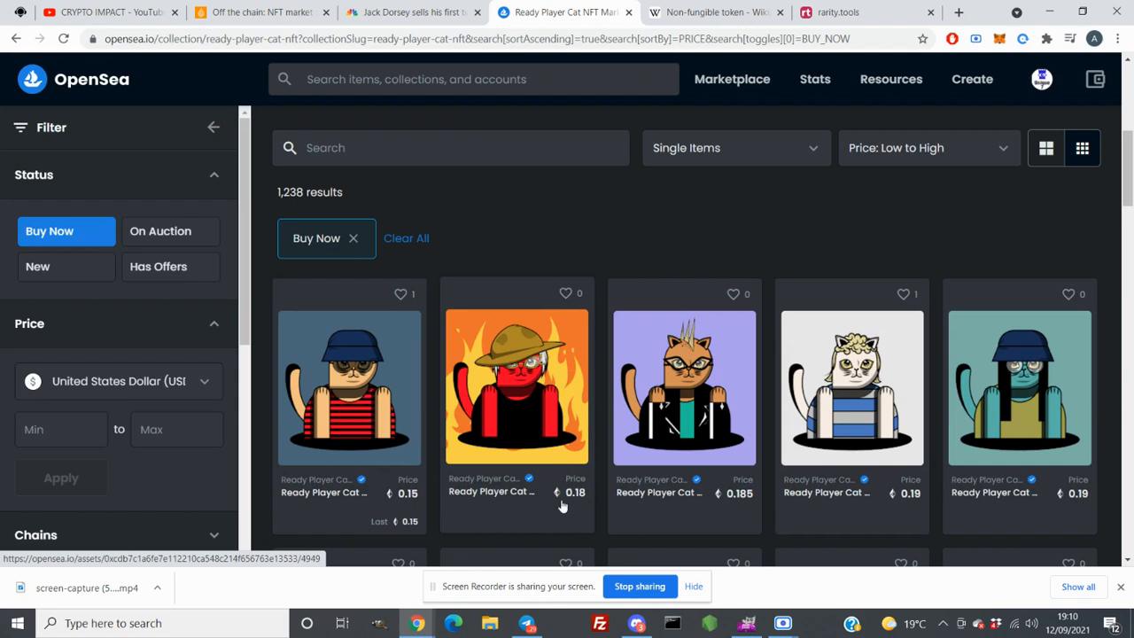
{"action": "mouse_move", "coordinate": [573, 507]}
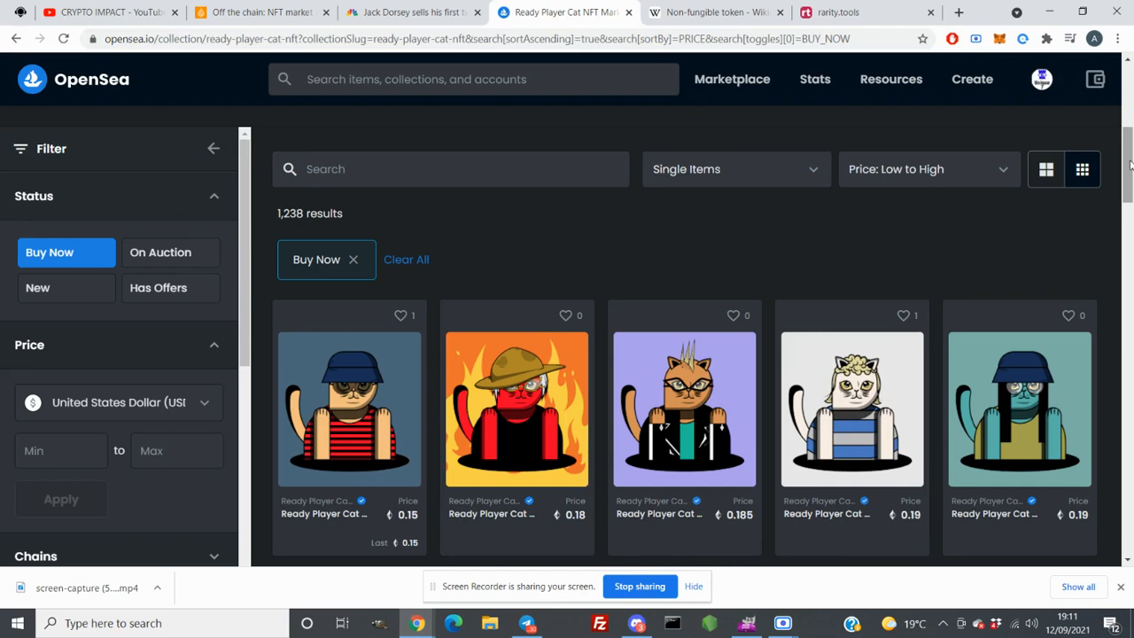
{"action": "mouse_move", "coordinate": [1063, 189]}
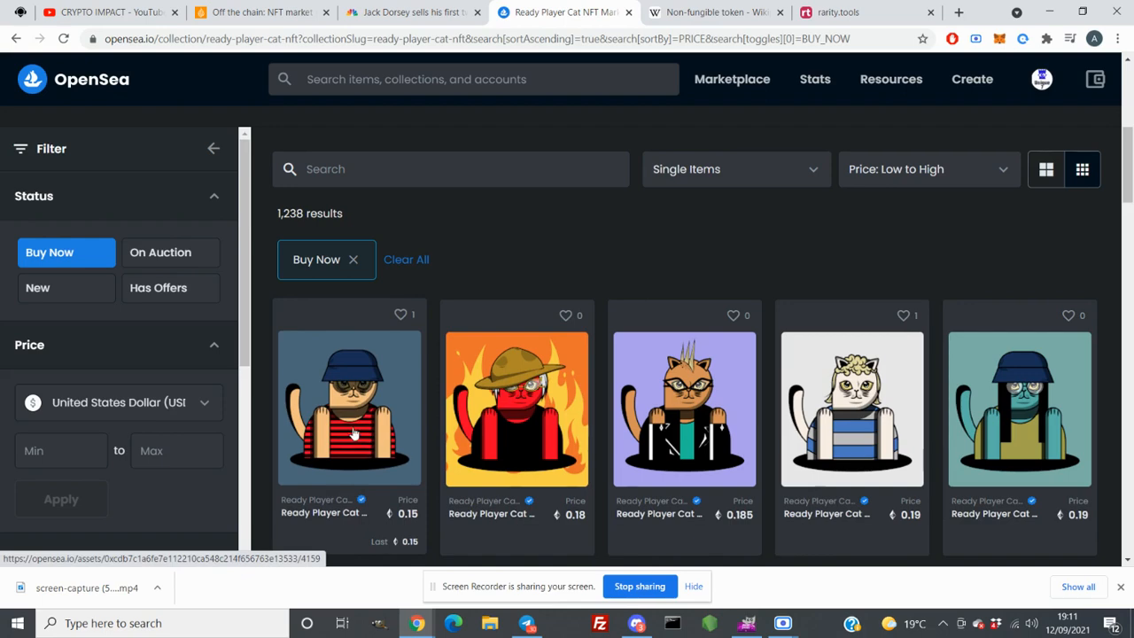
{"action": "scroll", "scroll_direction": "up", "scroll_amount": 3}
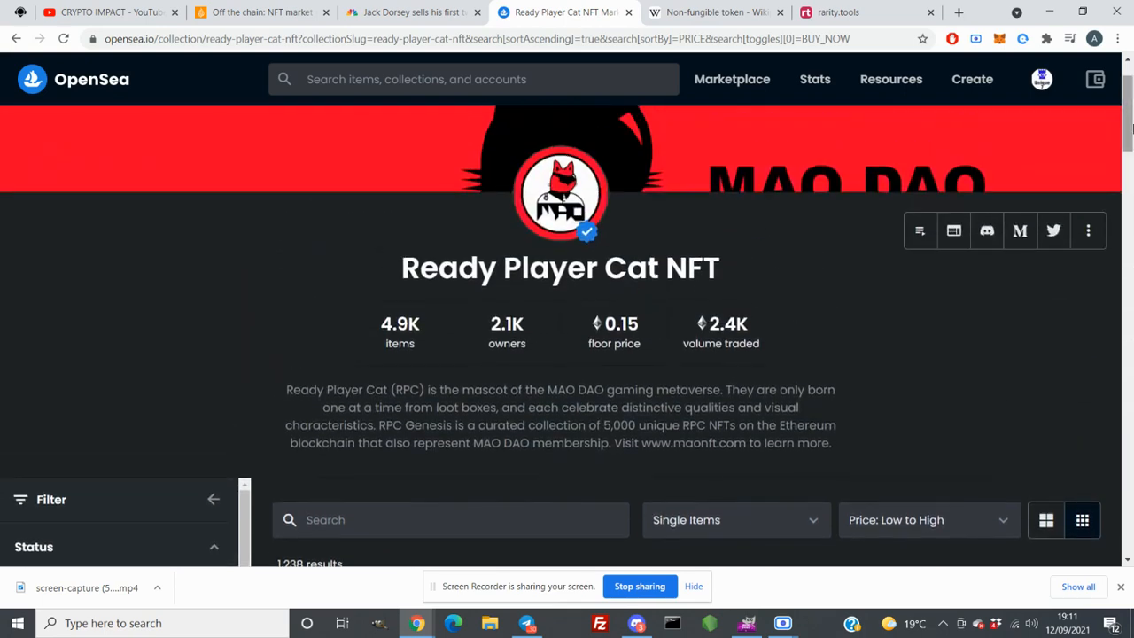
{"action": "mouse_move", "coordinate": [614, 361]}
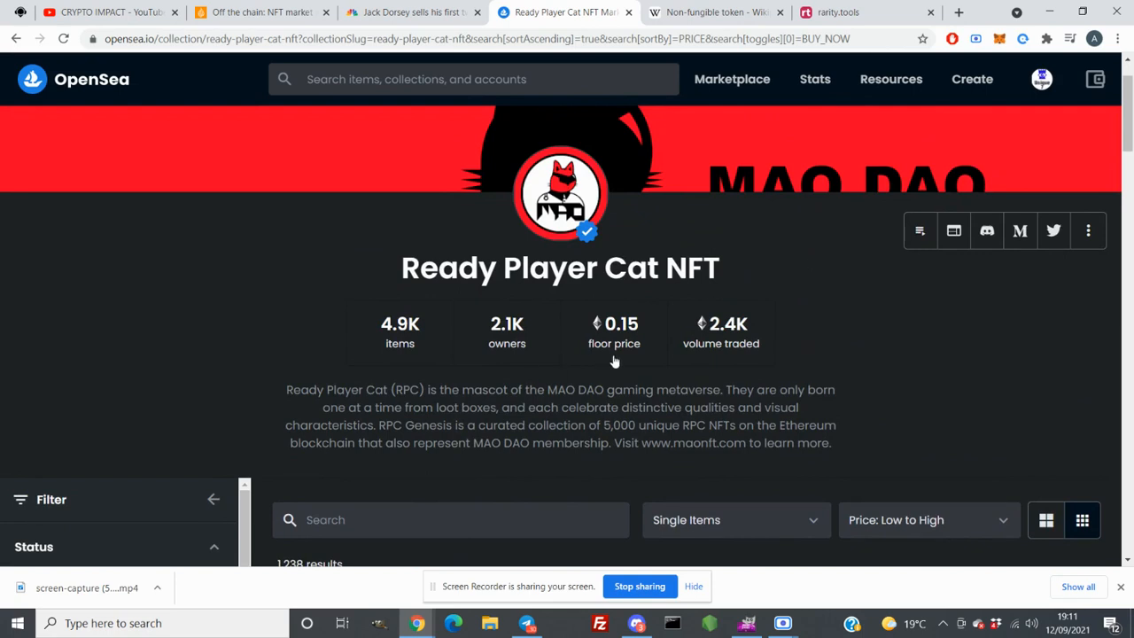
{"action": "mouse_move", "coordinate": [754, 361]}
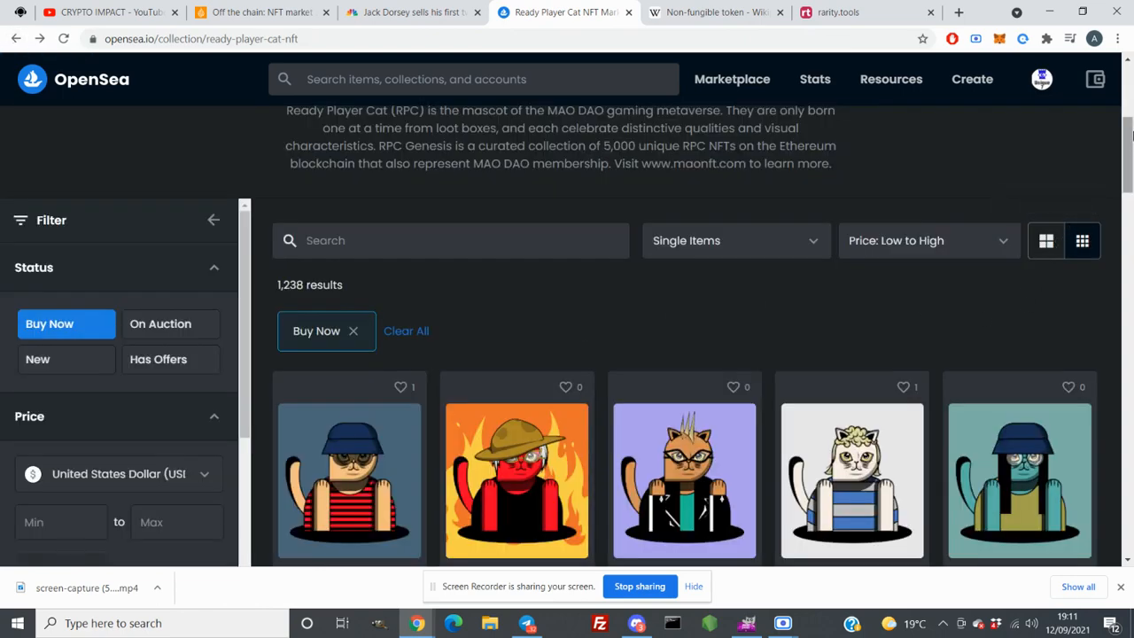
{"action": "scroll", "scroll_direction": "down", "scroll_amount": 3}
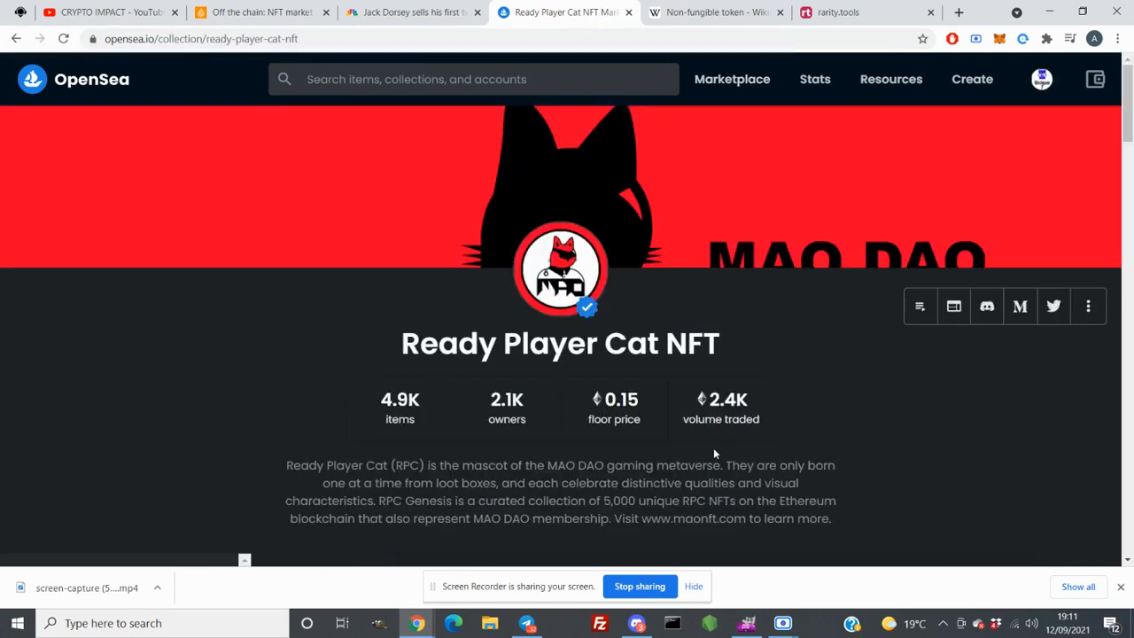
{"action": "mouse_move", "coordinate": [746, 445]}
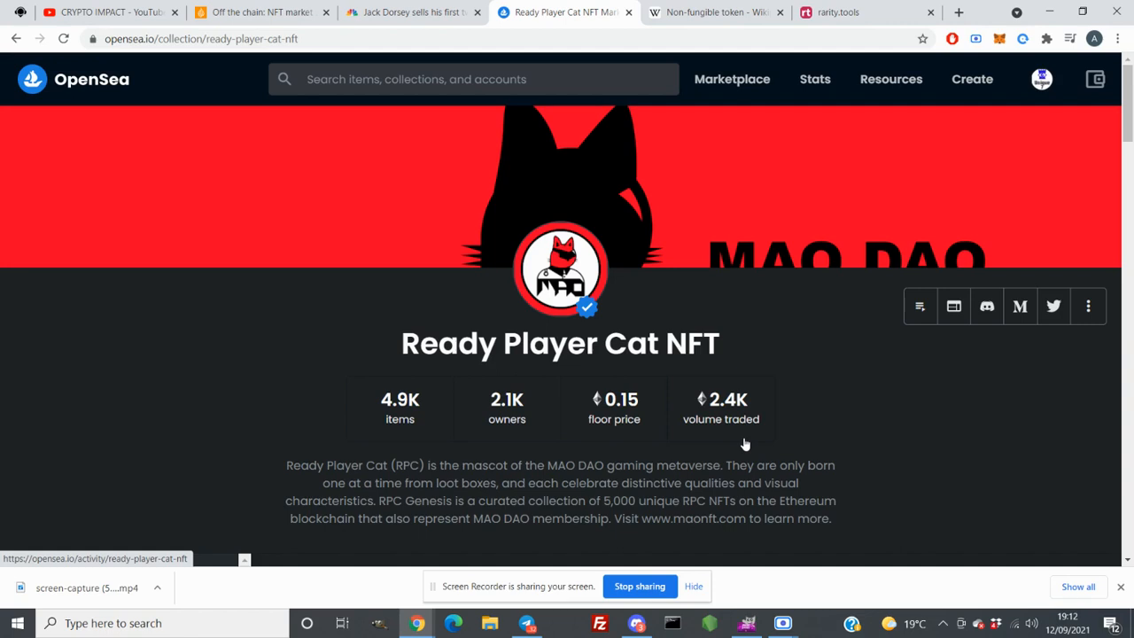
{"action": "mouse_move", "coordinate": [473, 436]}
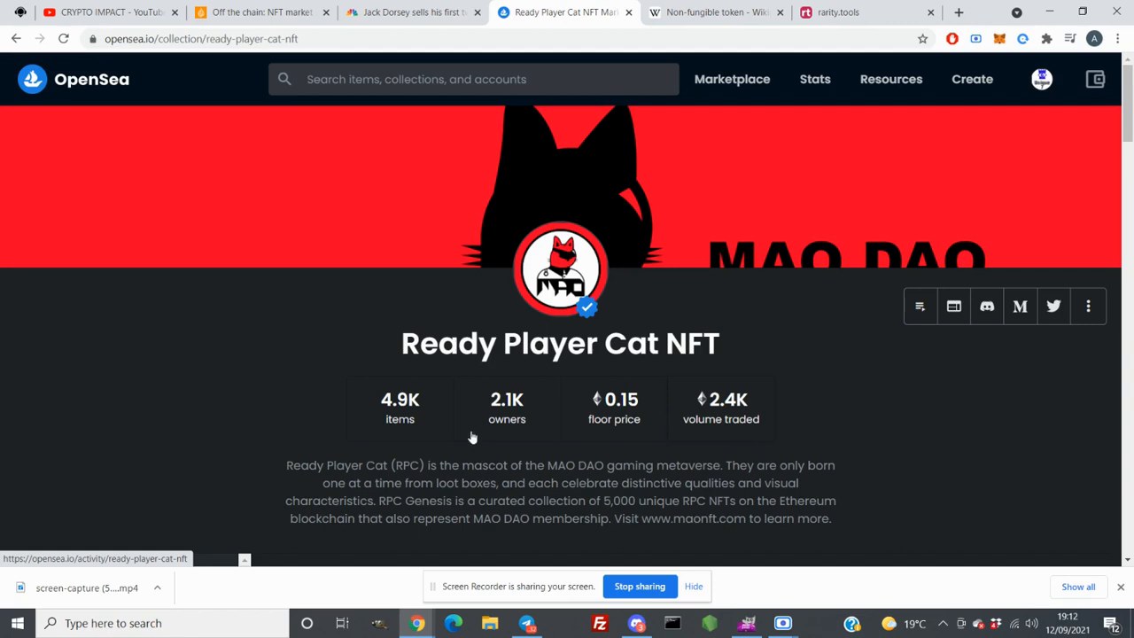
{"action": "mouse_move", "coordinate": [490, 427]}
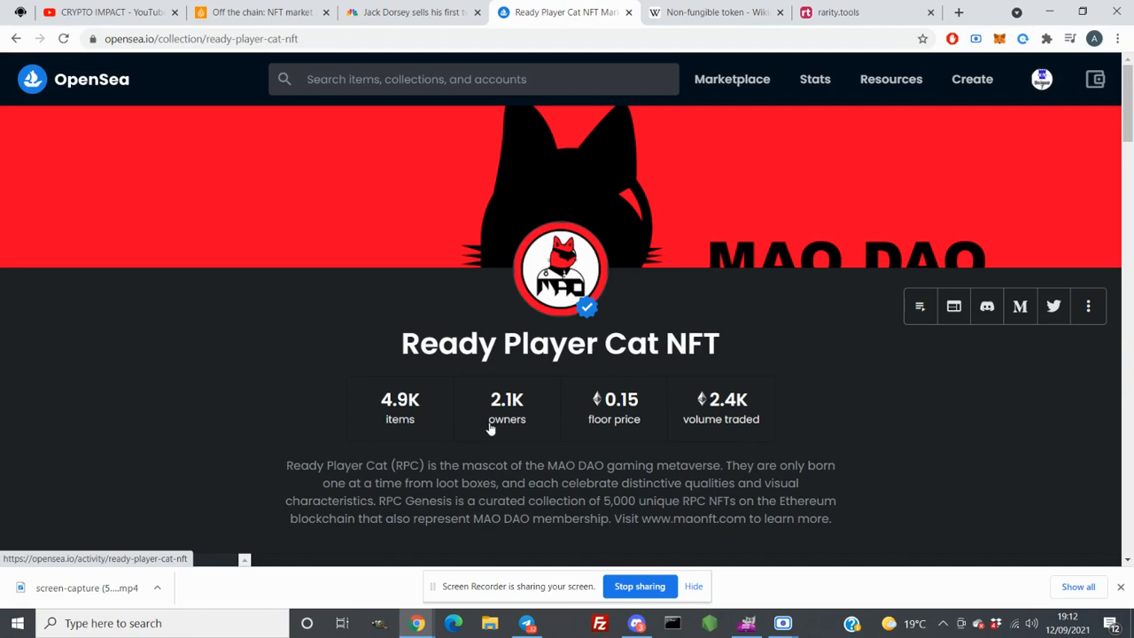
{"action": "mouse_move", "coordinate": [420, 418]}
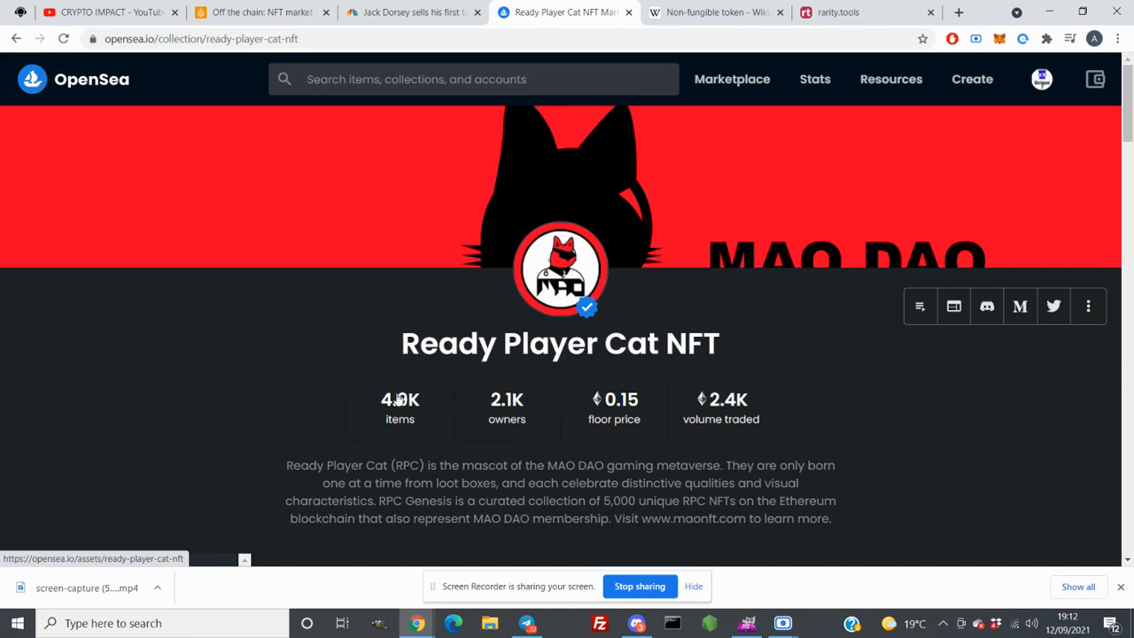
{"action": "mouse_move", "coordinate": [400, 421]}
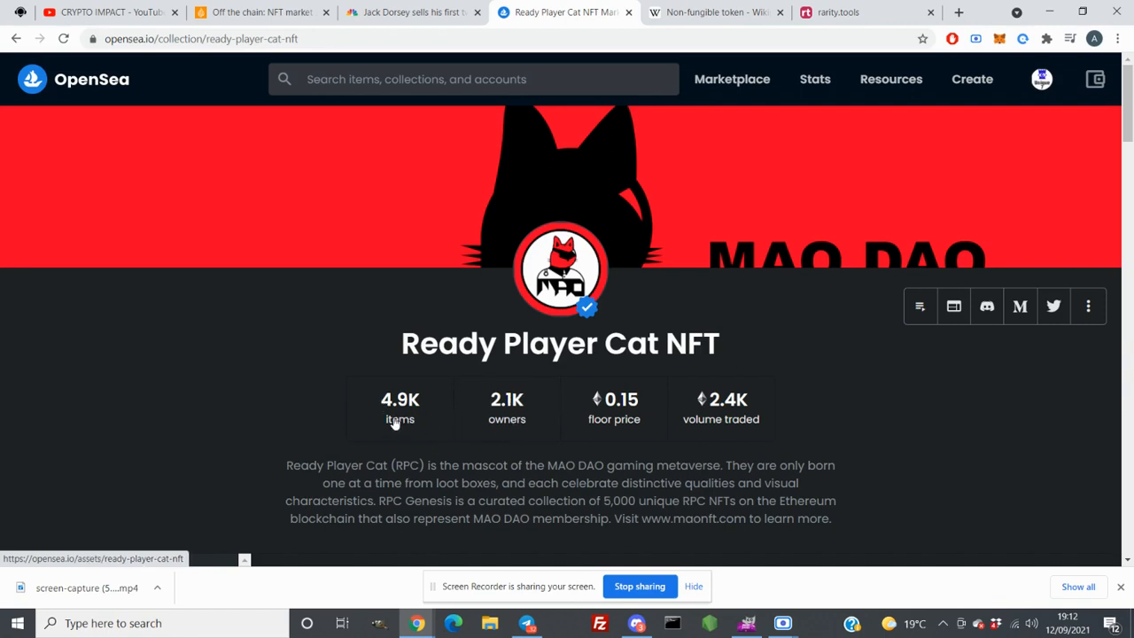
{"action": "mouse_move", "coordinate": [507, 407]}
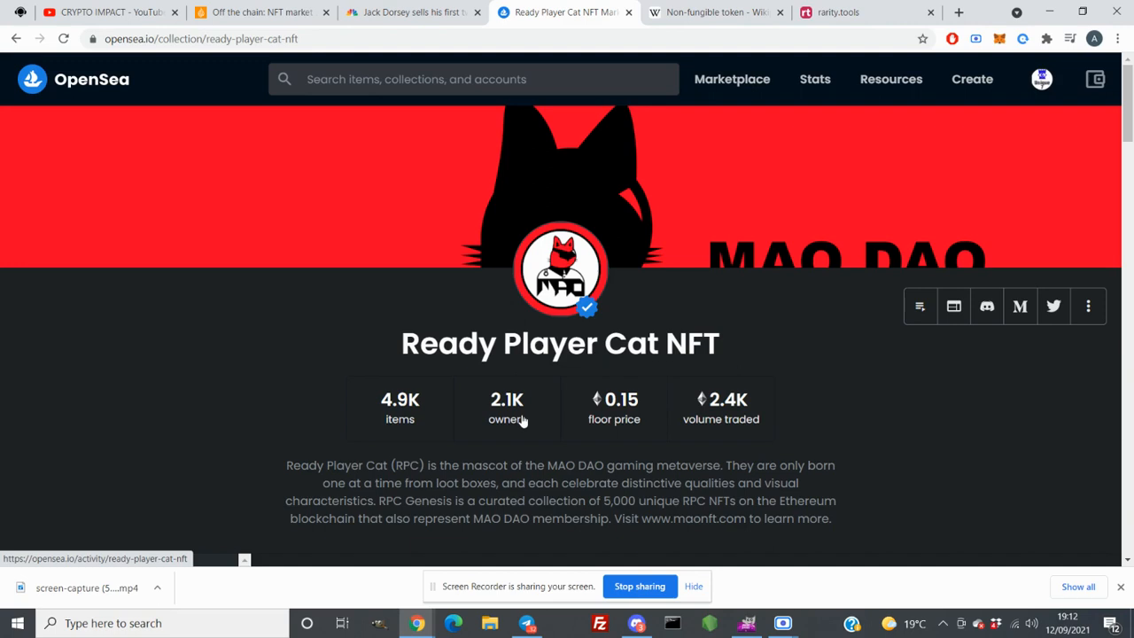
{"action": "mouse_move", "coordinate": [7, 58]}
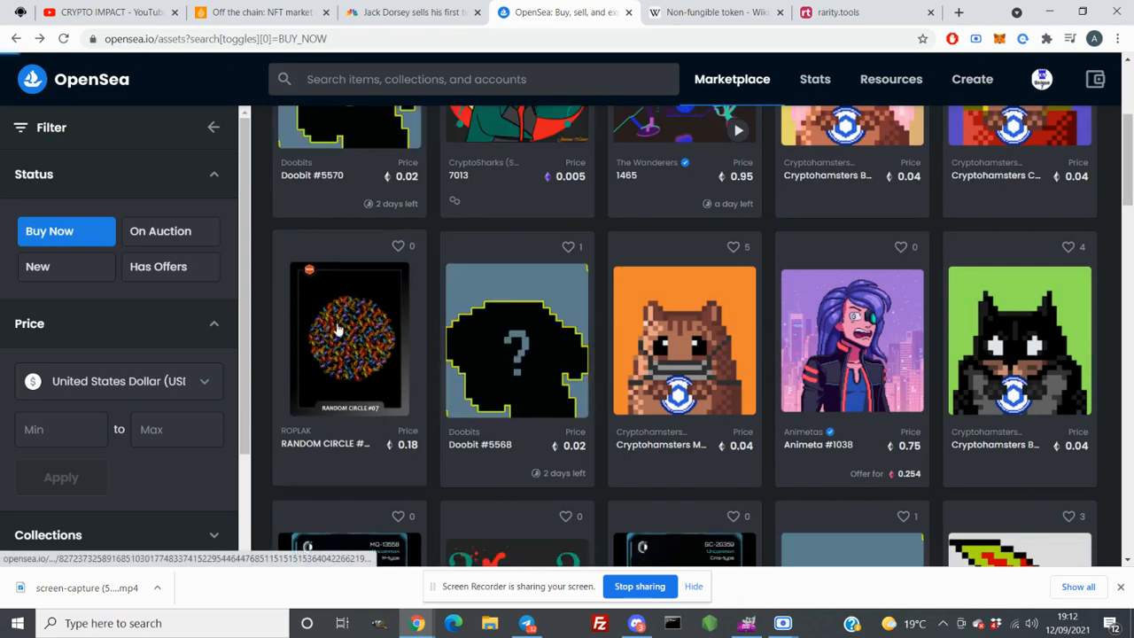
{"action": "left_click", "coordinate": [348, 340]}
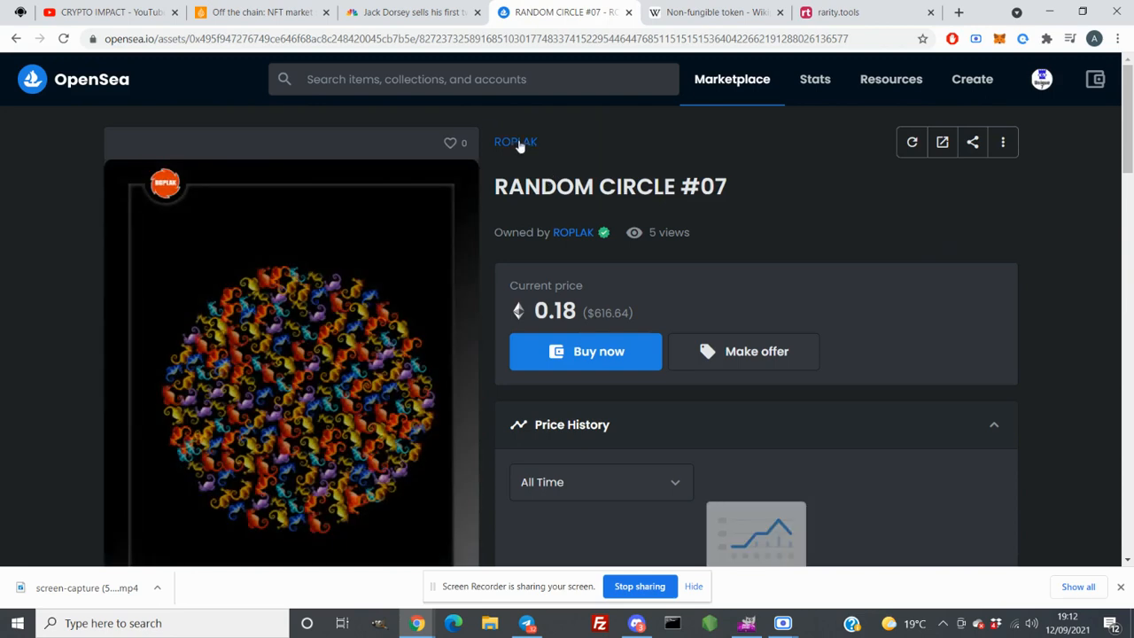
{"action": "left_click", "coordinate": [516, 142]}
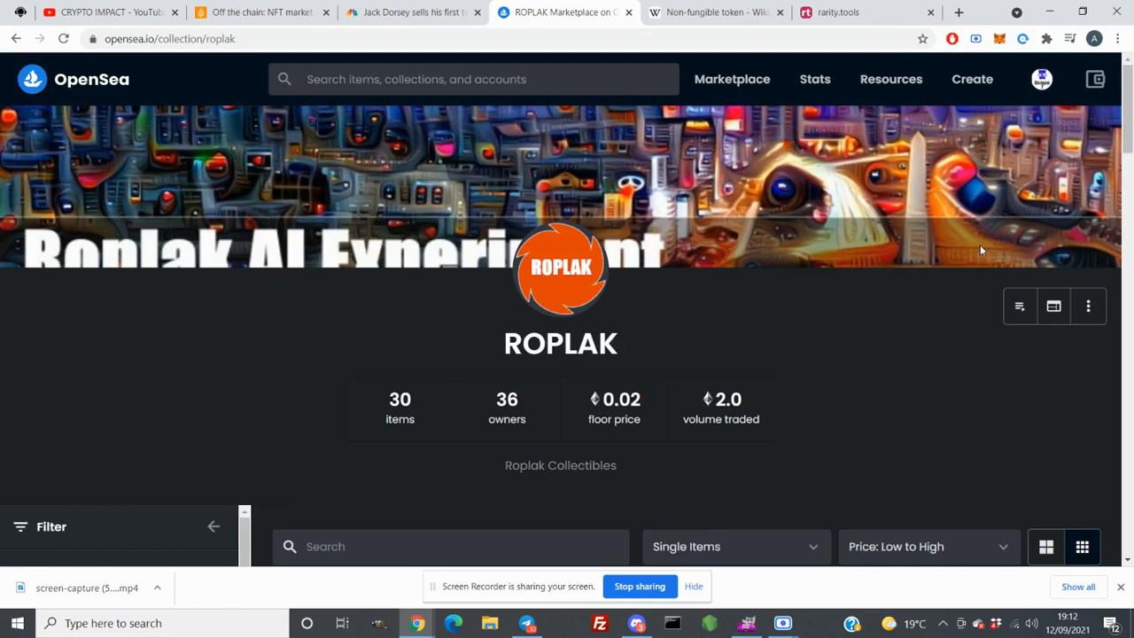
{"action": "mouse_move", "coordinate": [737, 447]}
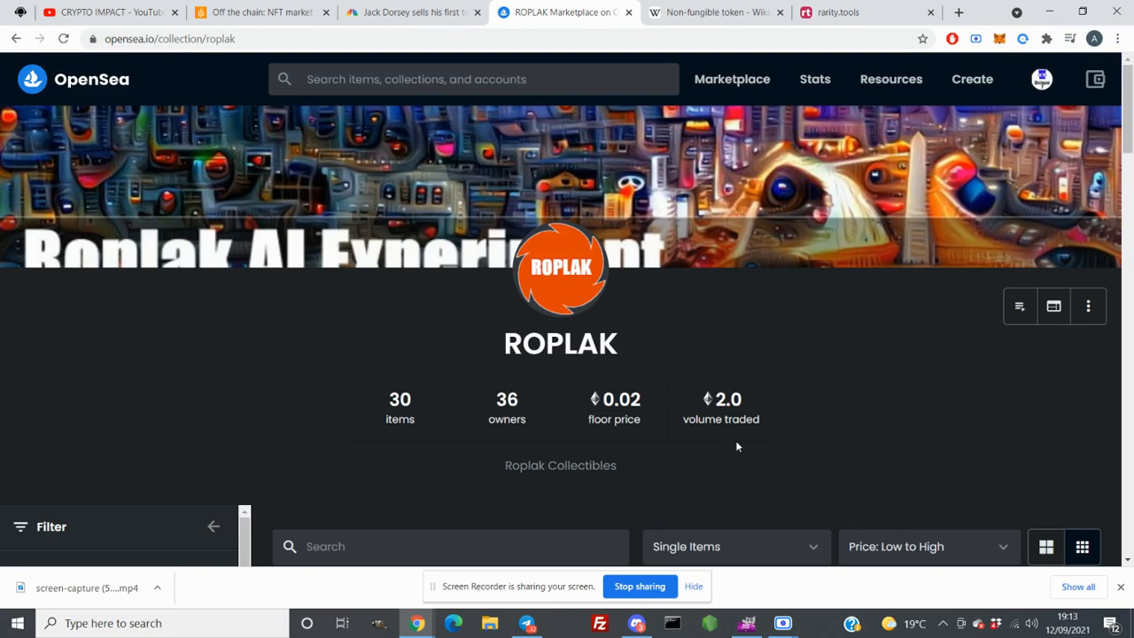
{"action": "mouse_move", "coordinate": [997, 258]}
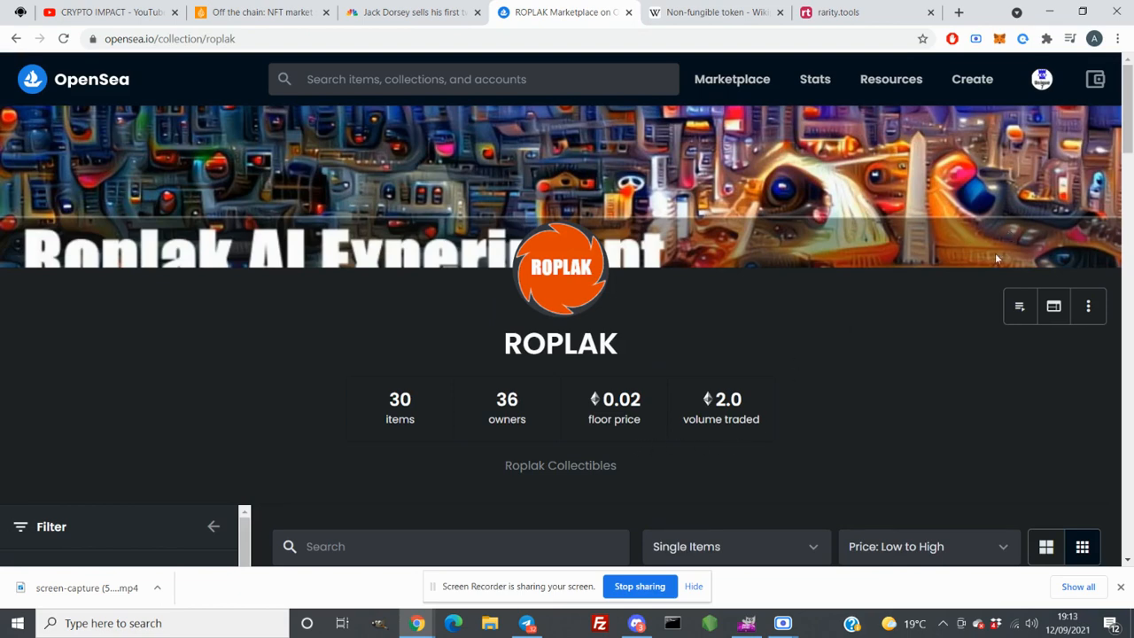
{"action": "scroll", "scroll_direction": "down", "scroll_amount": 3}
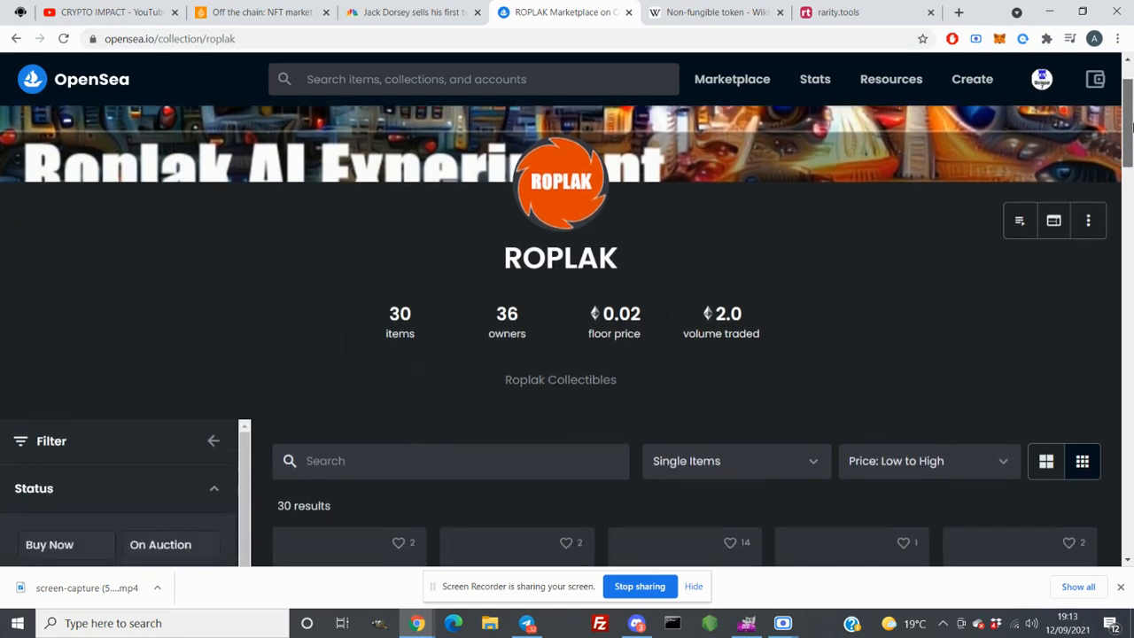
{"action": "scroll", "scroll_direction": "down", "scroll_amount": 3}
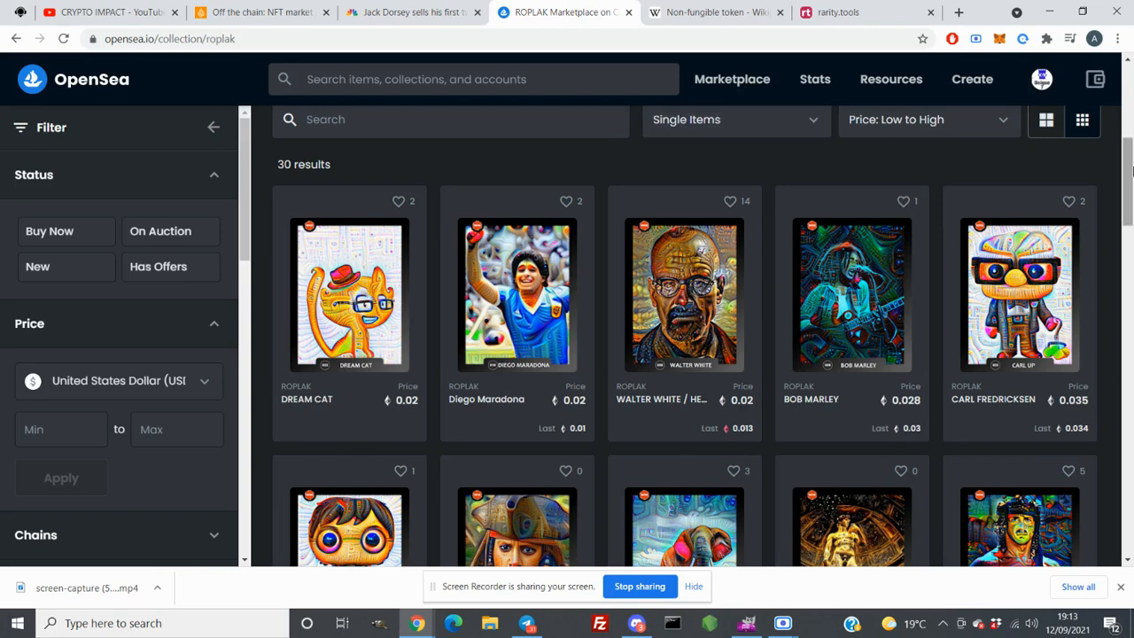
{"action": "scroll", "scroll_direction": "up", "scroll_amount": 3}
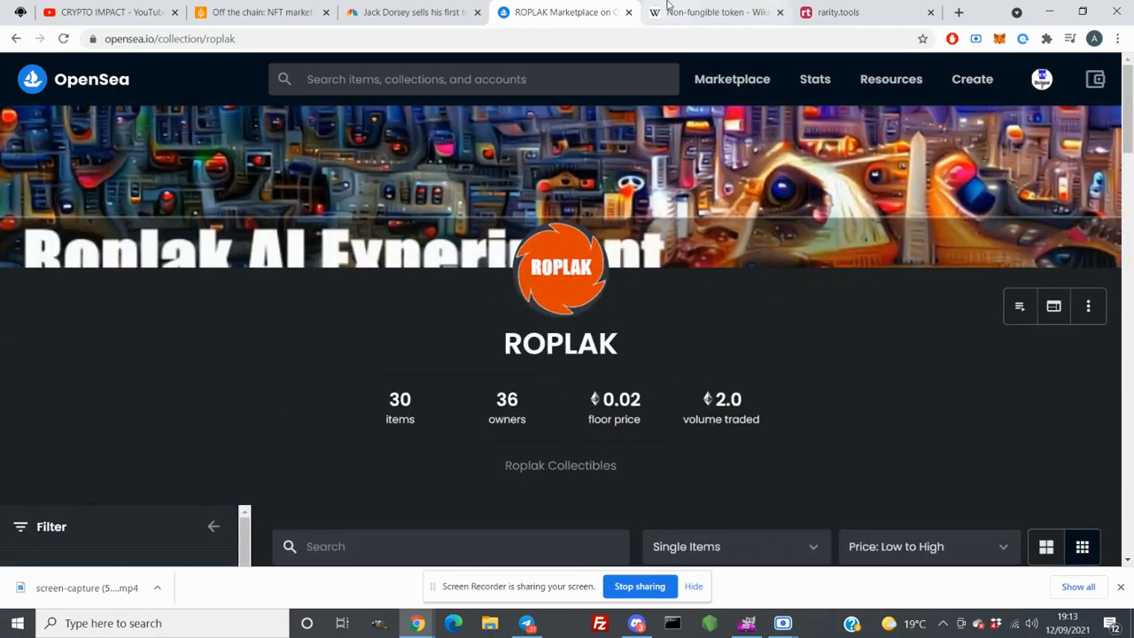
{"action": "mouse_move", "coordinate": [563, 12]}
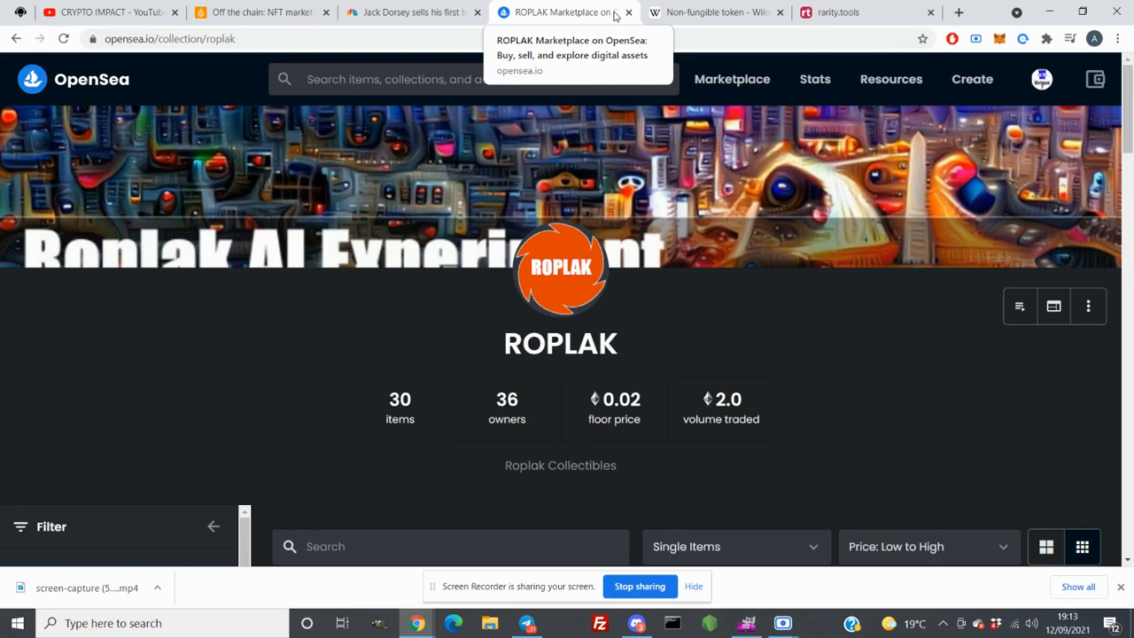
{"action": "mouse_move", "coordinate": [838, 11]}
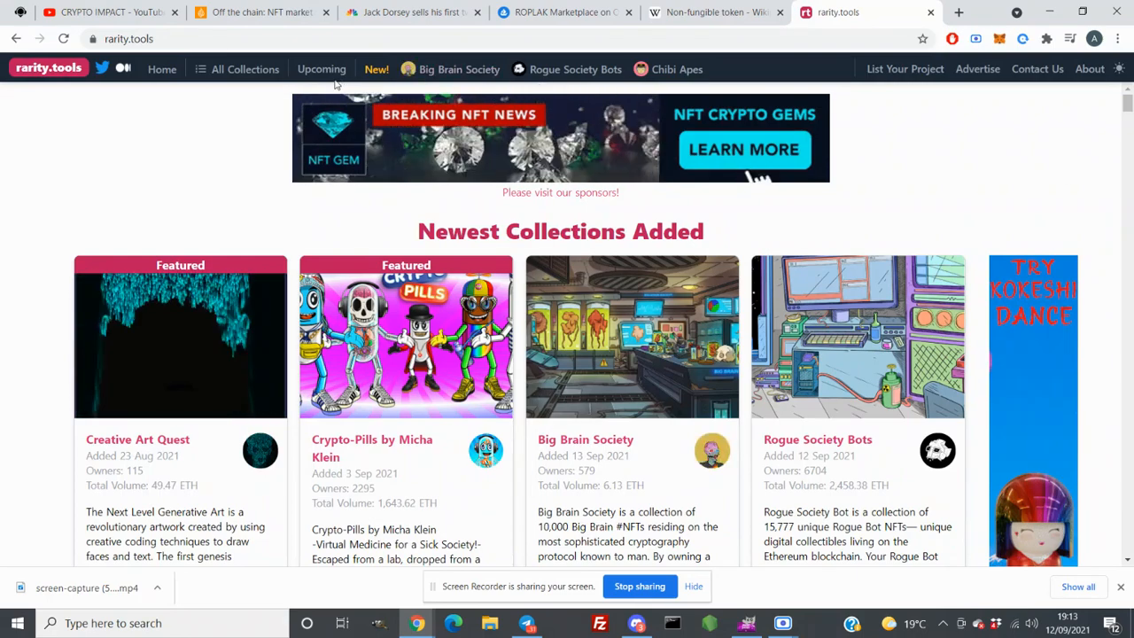
{"action": "mouse_move", "coordinate": [322, 69]}
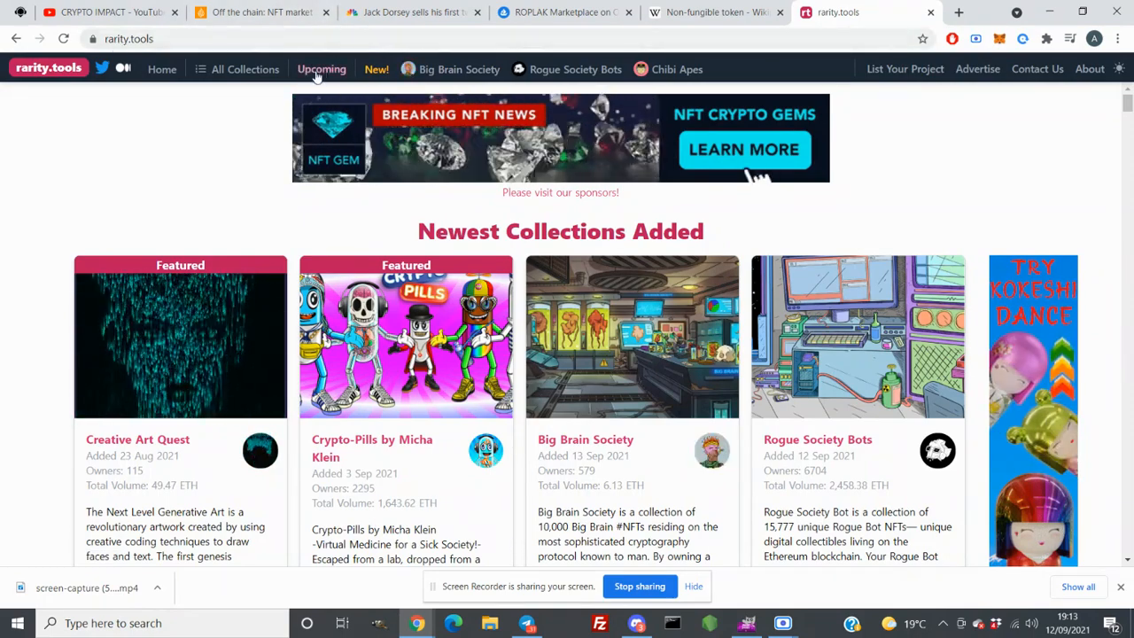
Browse rarity.tools Upcoming NFT Sales, like Crypto Gem Alliance and Angry Boars.
{"action": "left_click", "coordinate": [321, 69]}
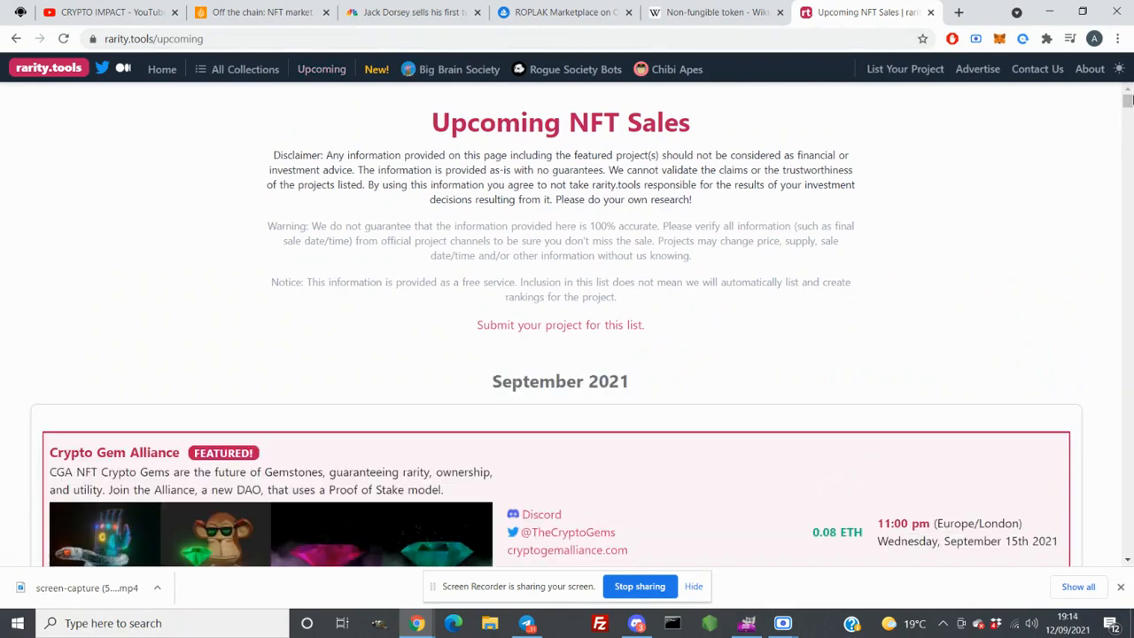
{"action": "scroll", "scroll_direction": "down", "scroll_amount": 3}
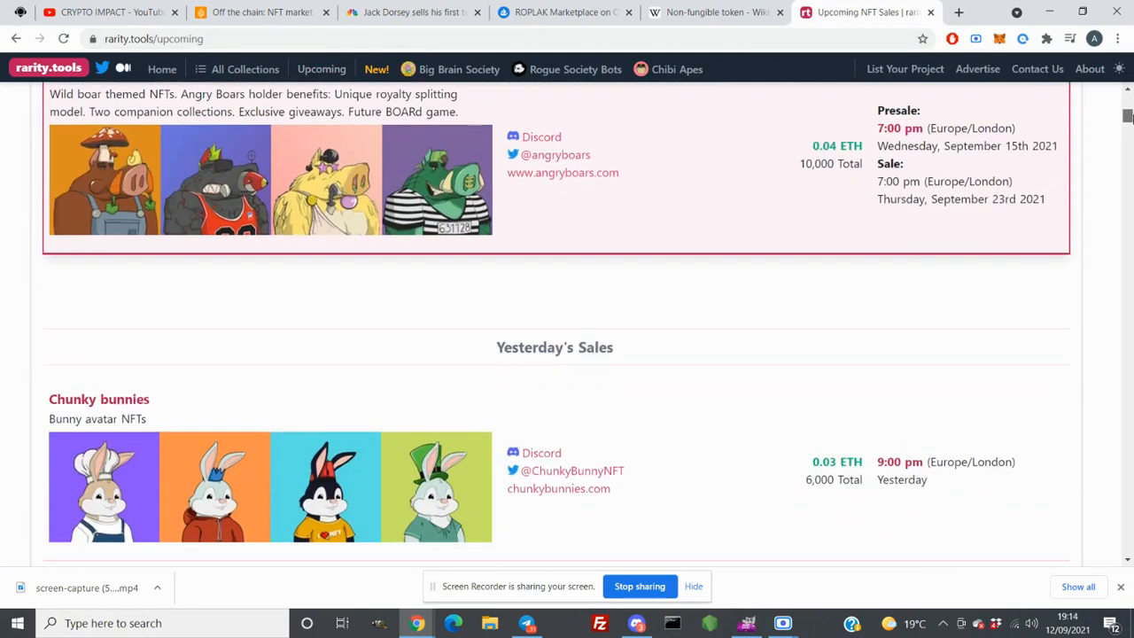
{"action": "scroll", "scroll_direction": "up", "scroll_amount": 3}
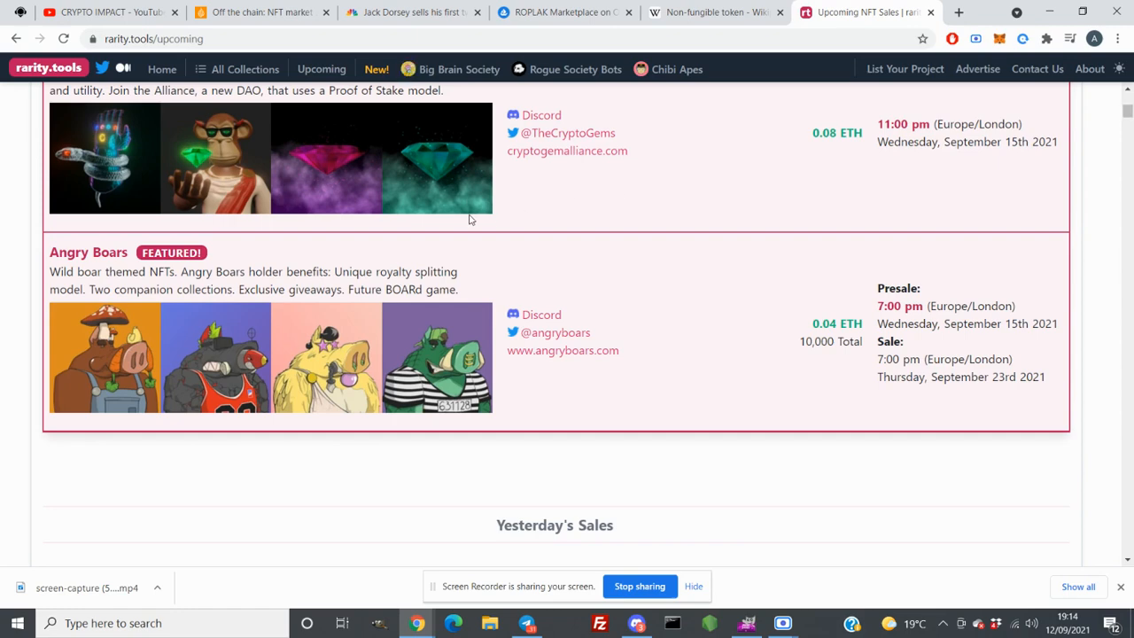
{"action": "mouse_move", "coordinate": [598, 151]}
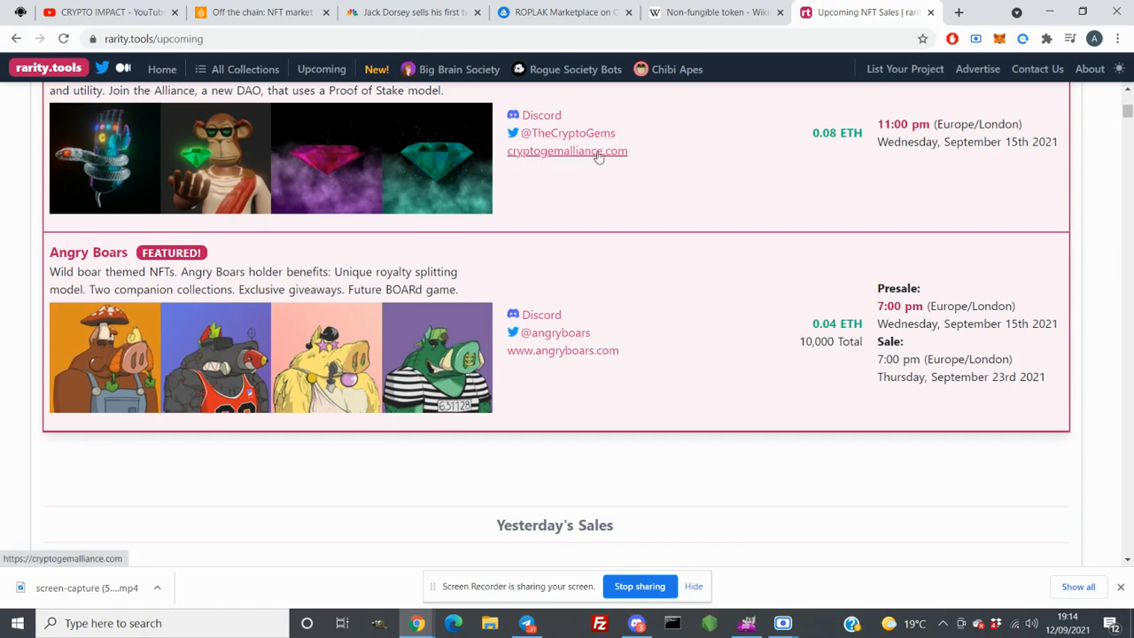
{"action": "mouse_move", "coordinate": [568, 133]}
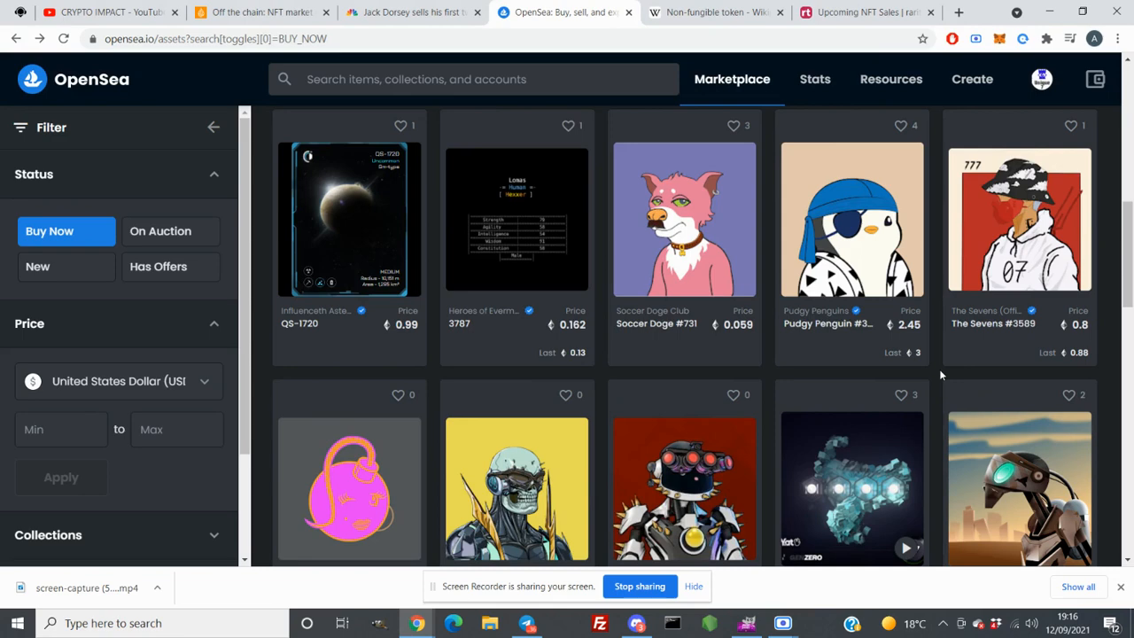
{"action": "mouse_move", "coordinate": [517, 310]}
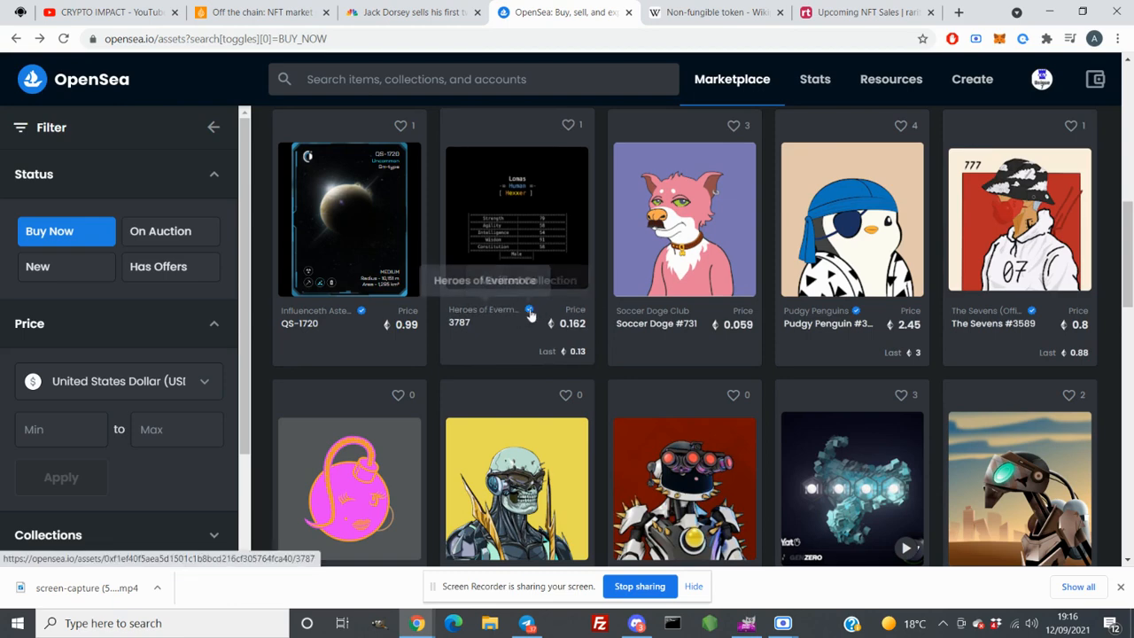
{"action": "mouse_move", "coordinate": [530, 312]}
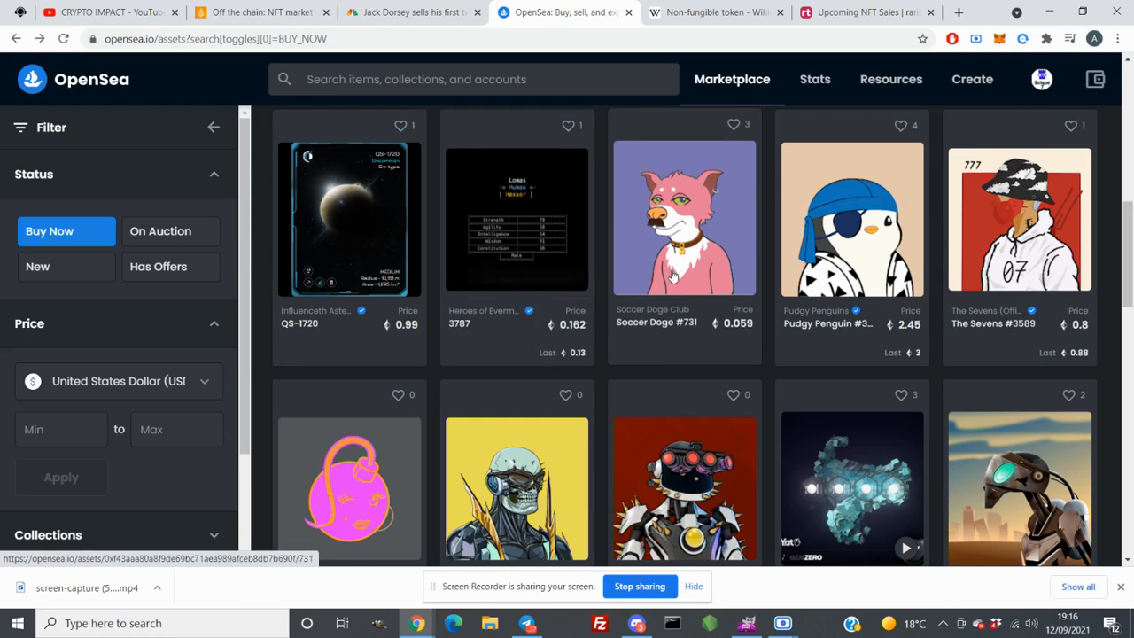
View Soccer Doge #731 and the Soccer Doge Club, then the account's 18 collected items.
{"action": "left_click", "coordinate": [684, 218]}
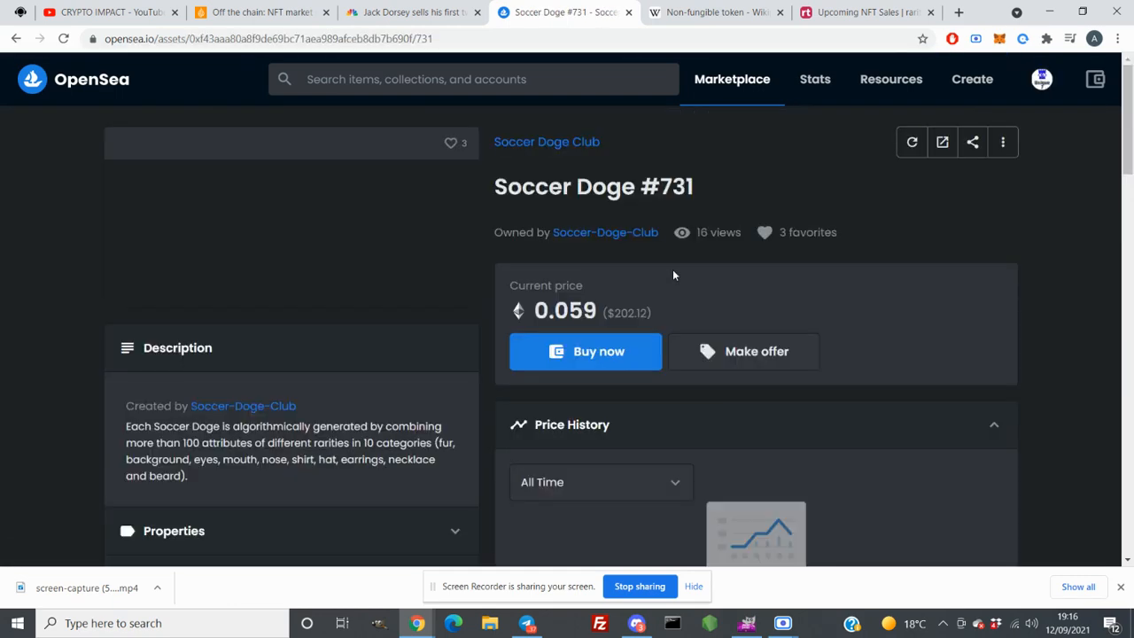
{"action": "mouse_move", "coordinate": [564, 151]}
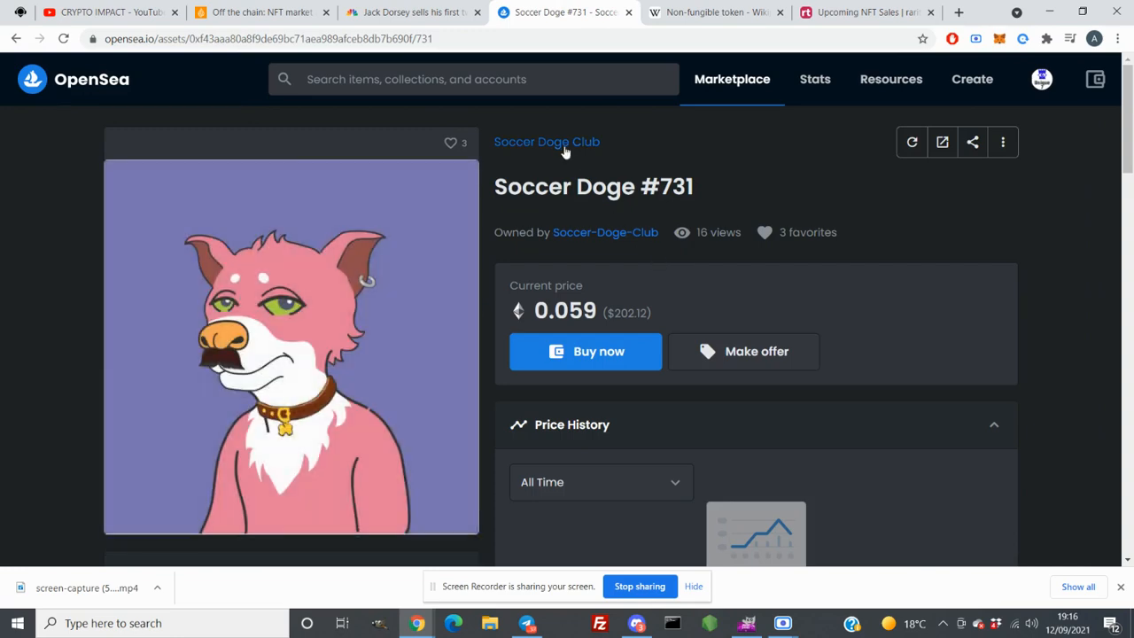
{"action": "left_click", "coordinate": [546, 141]}
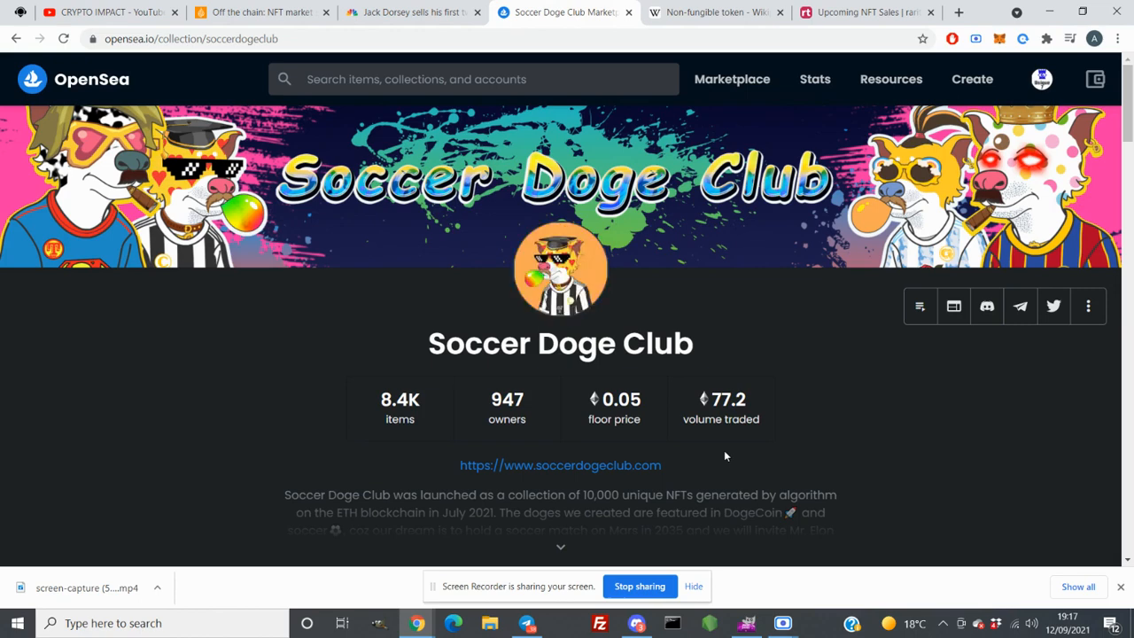
{"action": "left_click", "coordinate": [1041, 79]}
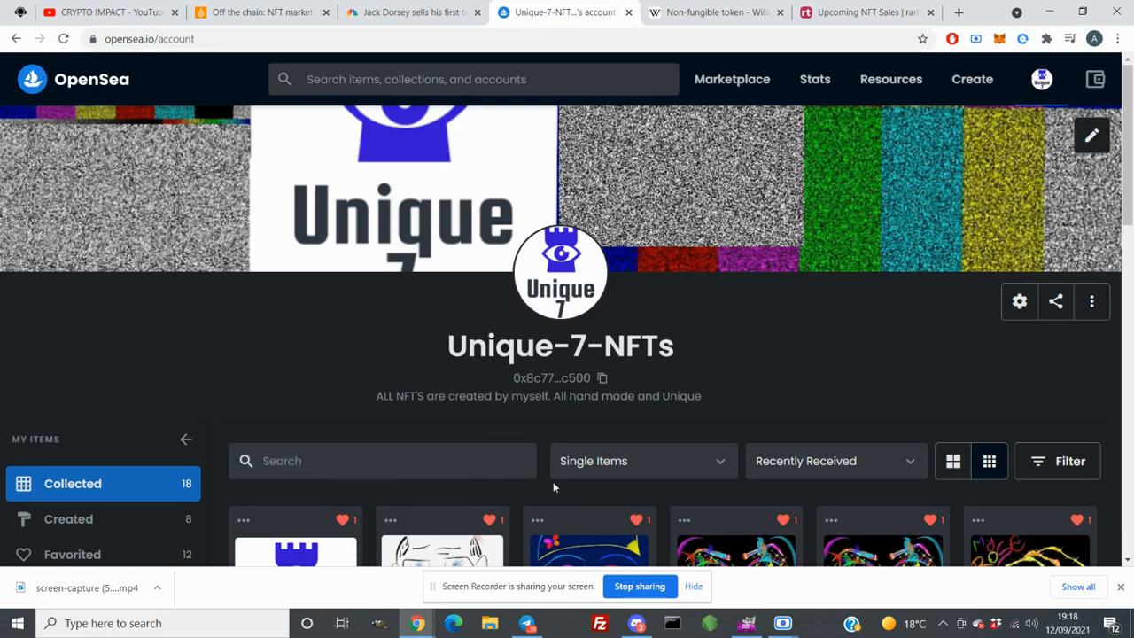
Scroll the Collected grid and open SKULL #1030 from The Graveyard Sale.
{"action": "scroll", "scroll_direction": "down", "scroll_amount": 3}
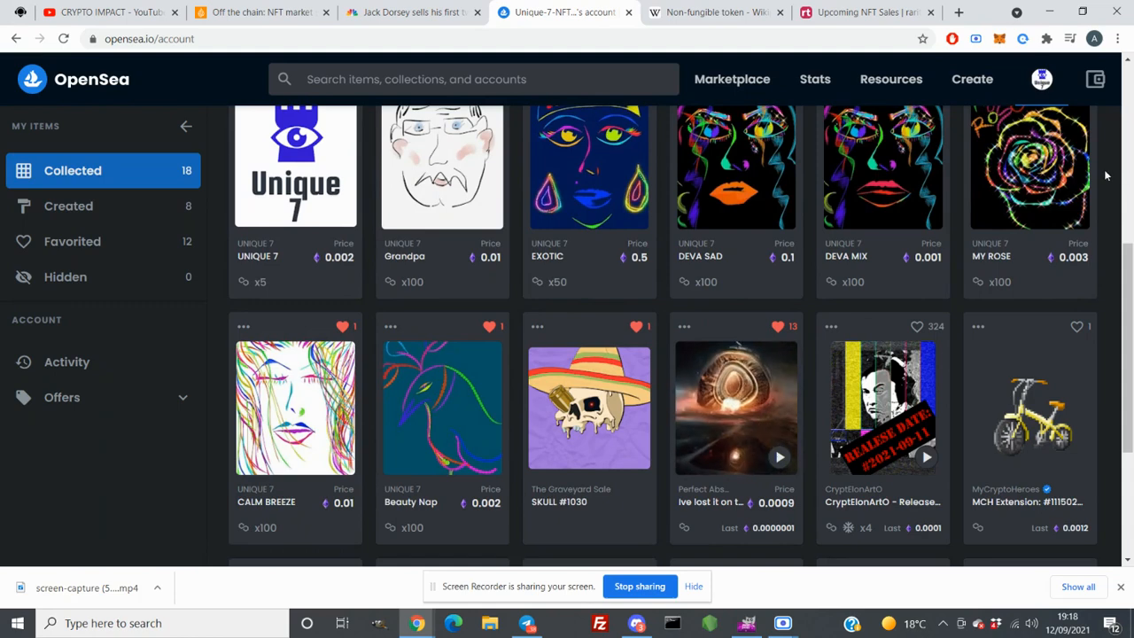
{"action": "scroll", "scroll_direction": "down", "scroll_amount": 3}
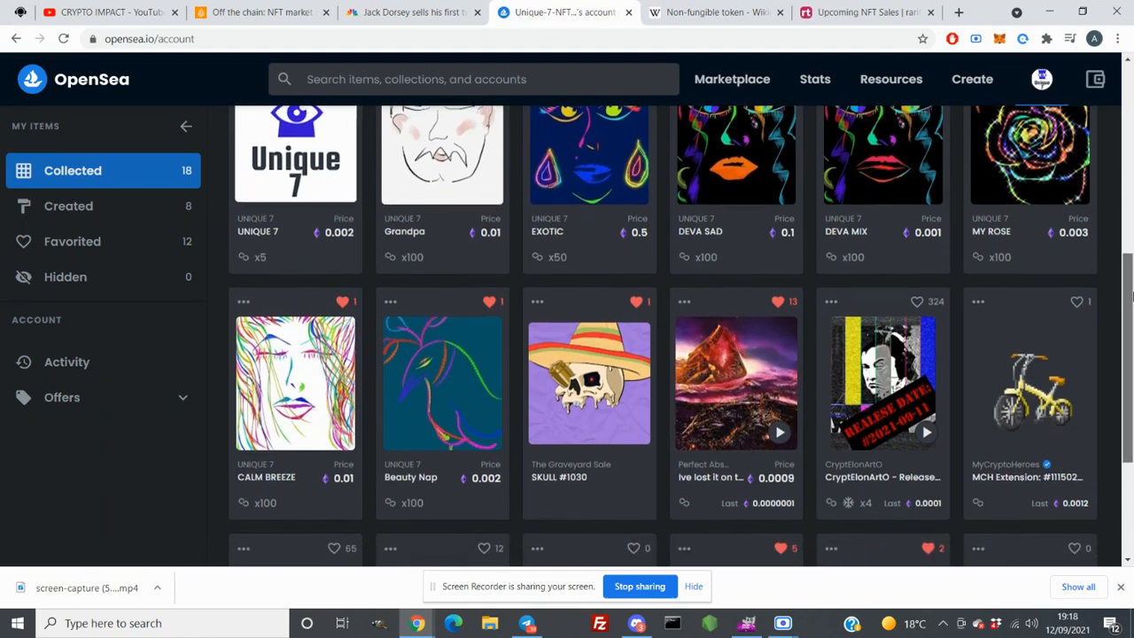
{"action": "scroll", "scroll_direction": "down", "scroll_amount": 3}
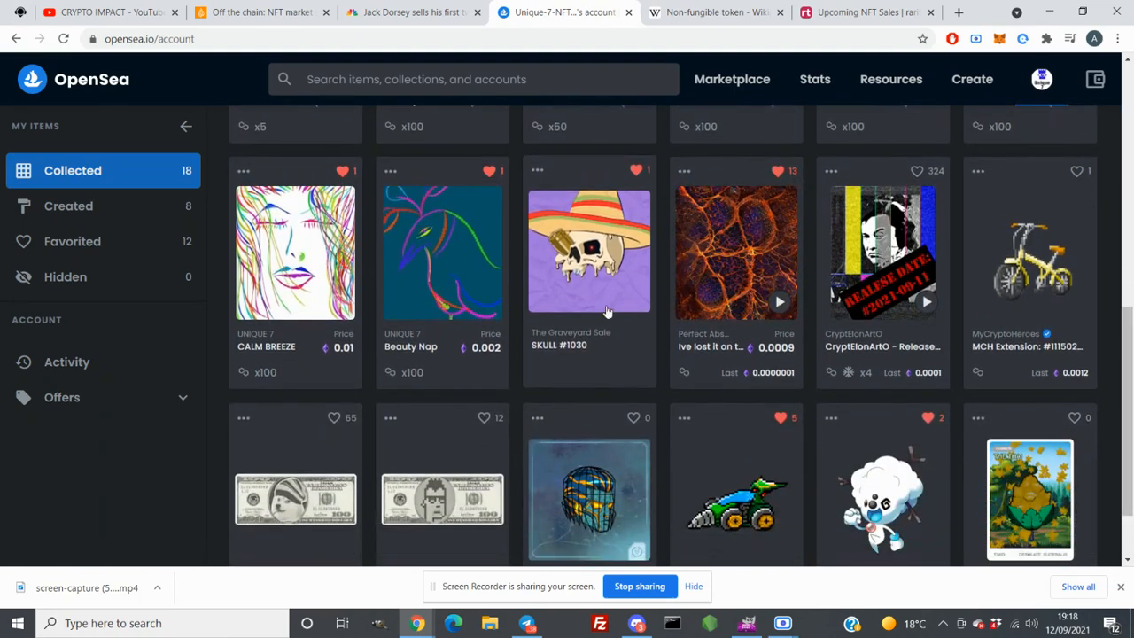
{"action": "left_click", "coordinate": [588, 252]}
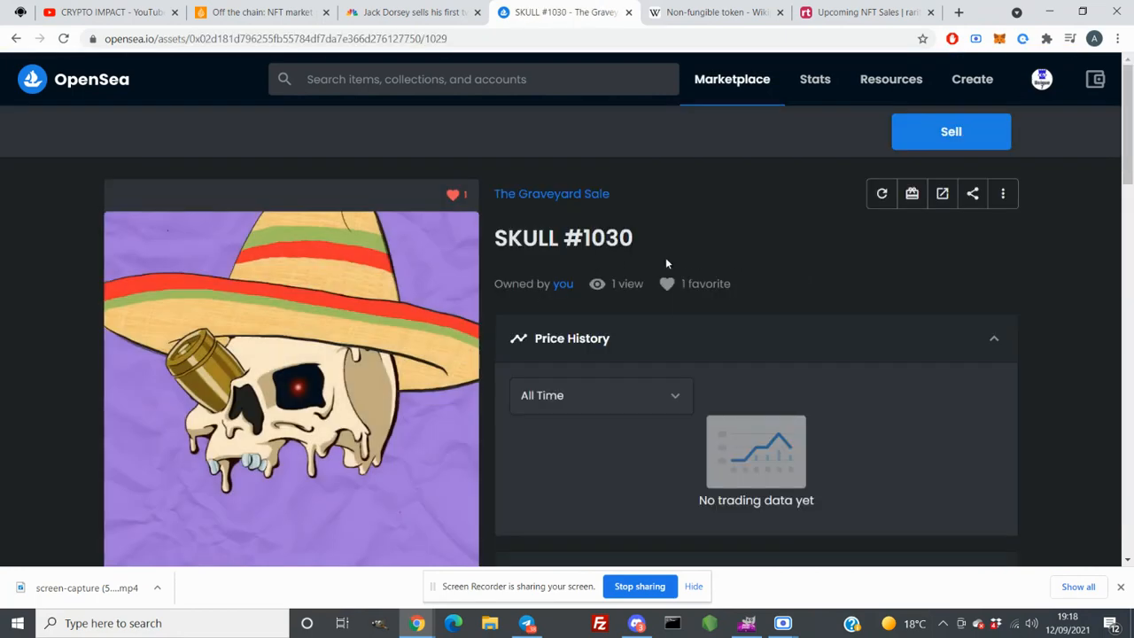
{"action": "mouse_move", "coordinate": [757, 270]}
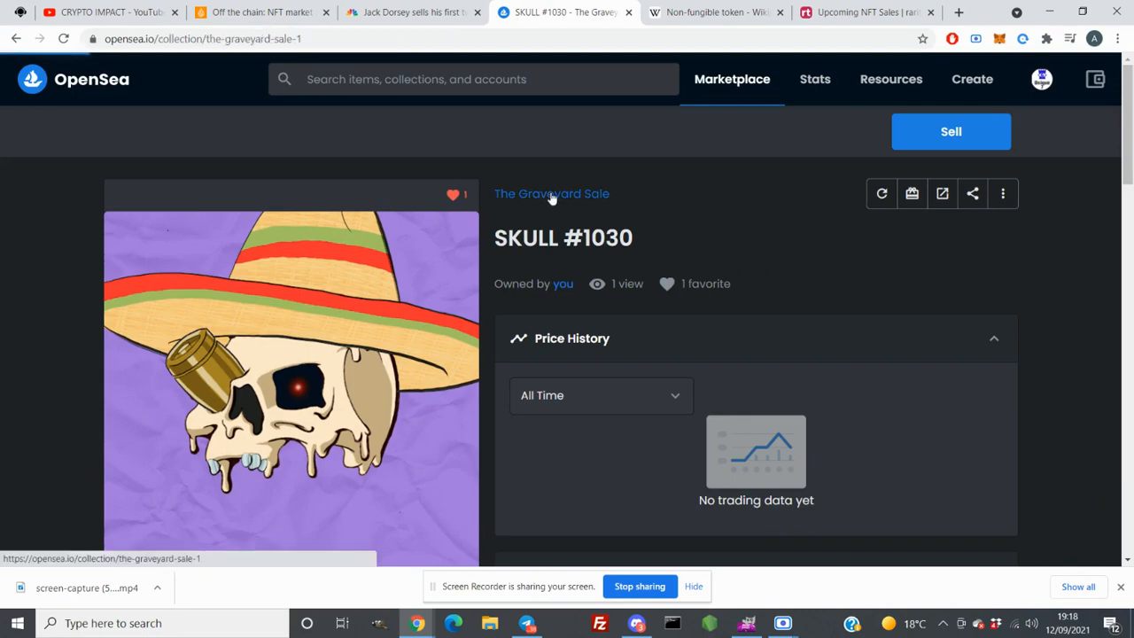
Check The Graveyard Sale collection's stats, then return to the 18 collected NFTs.
{"action": "left_click", "coordinate": [551, 193]}
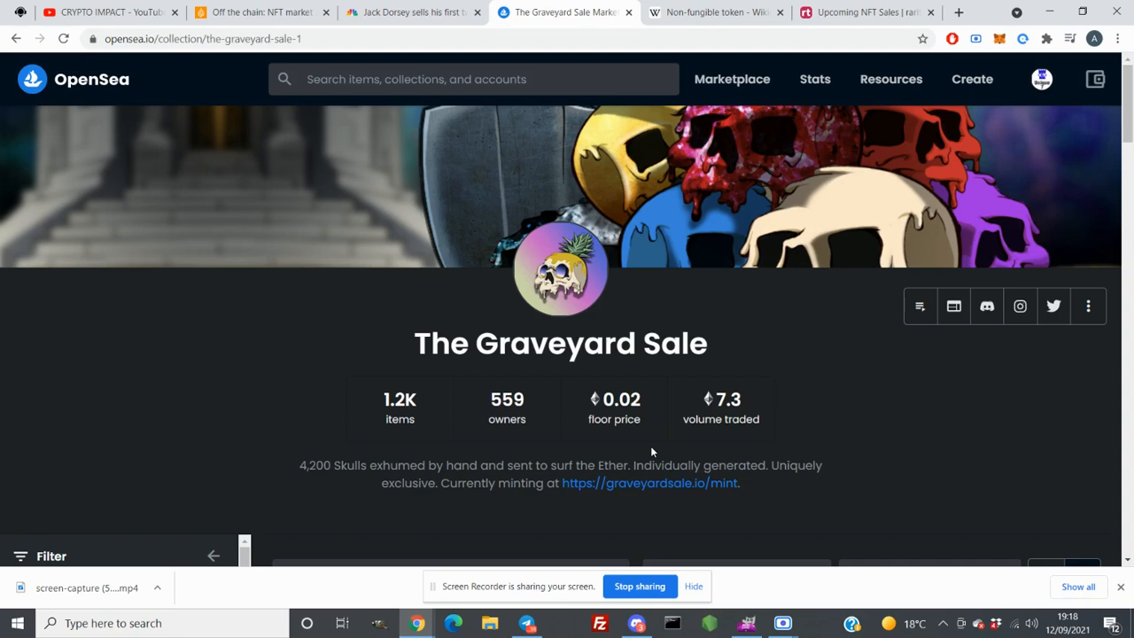
{"action": "mouse_move", "coordinate": [691, 422]}
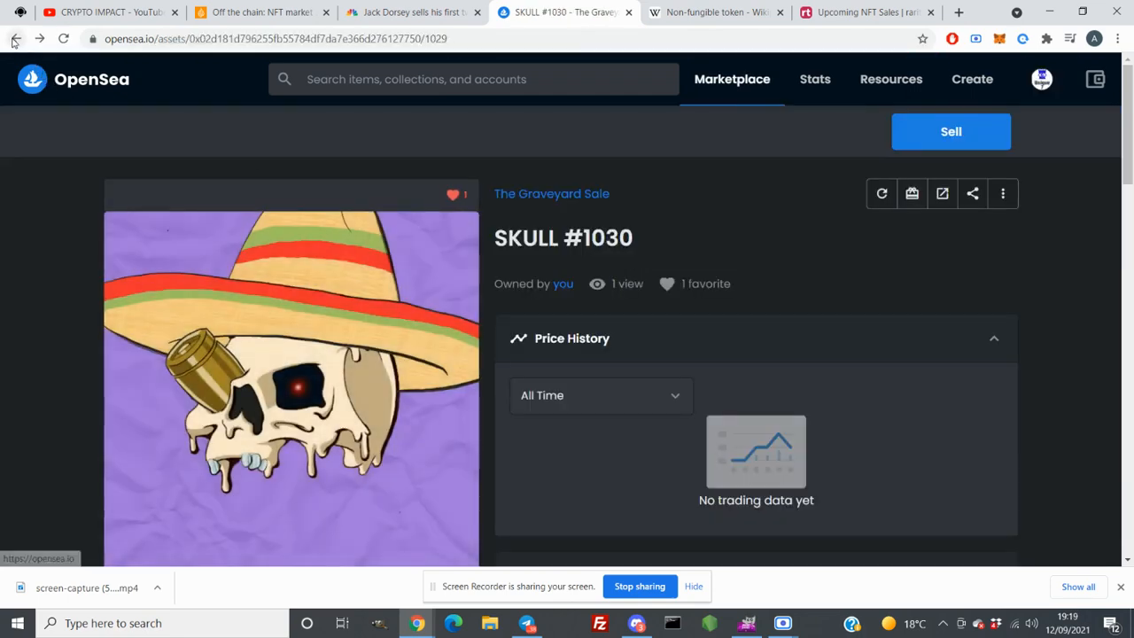
{"action": "left_click", "coordinate": [15, 38]}
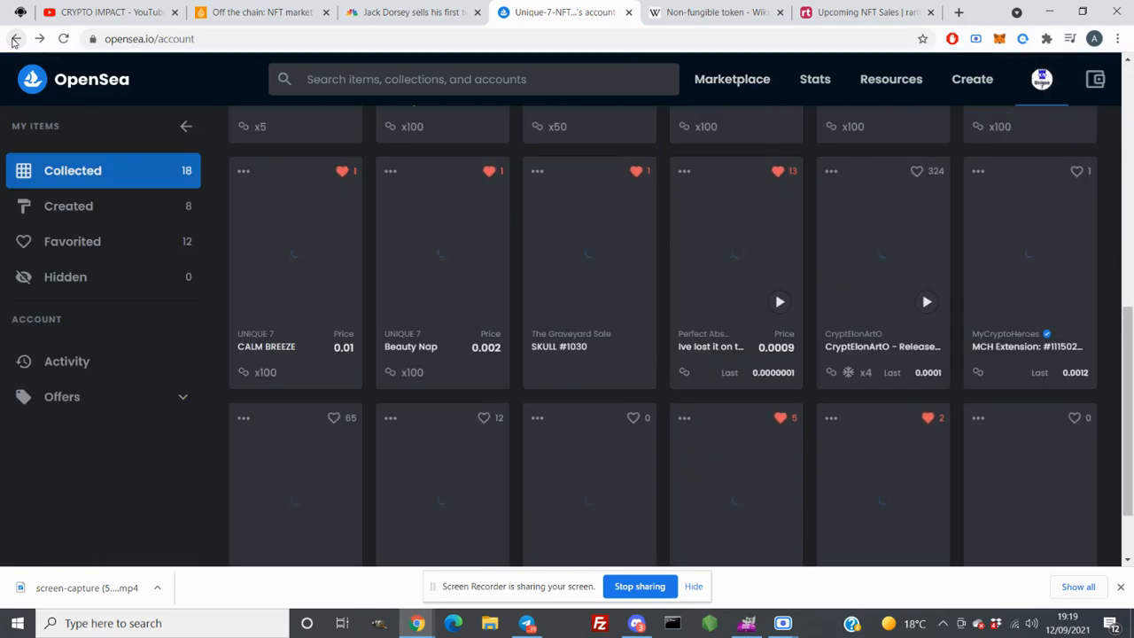